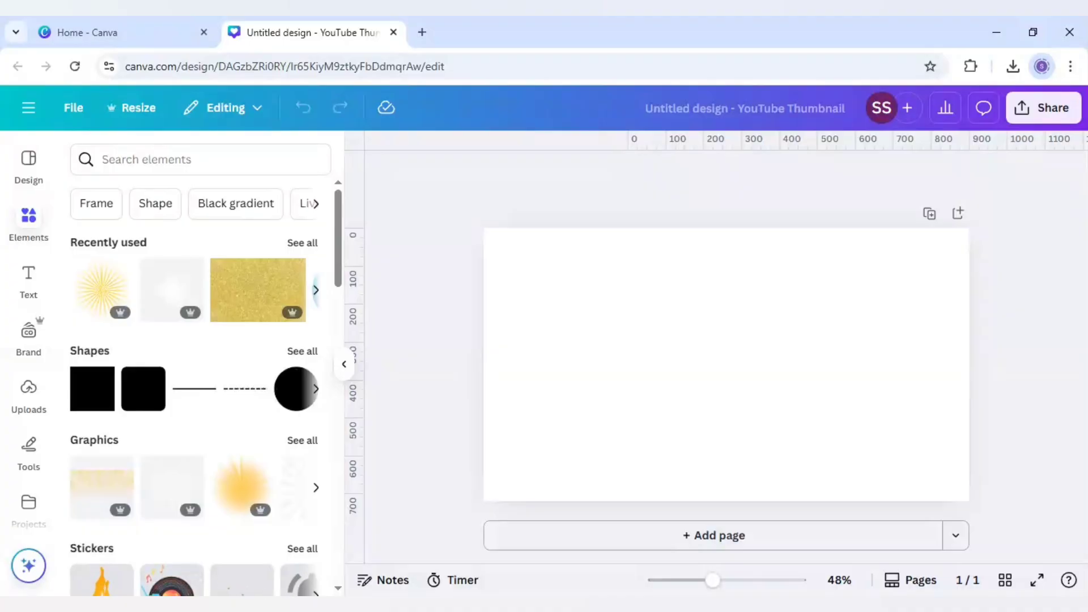
mouse_move(28, 274)
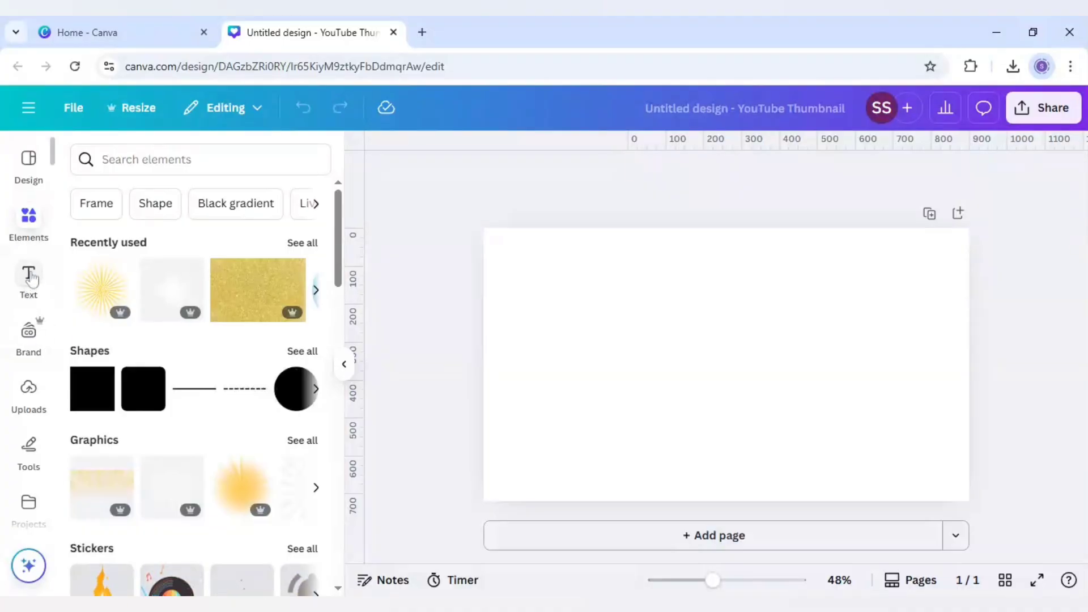
Add a heading reading 'Glitter' and enlarge it to about 101 points.
click(28, 282)
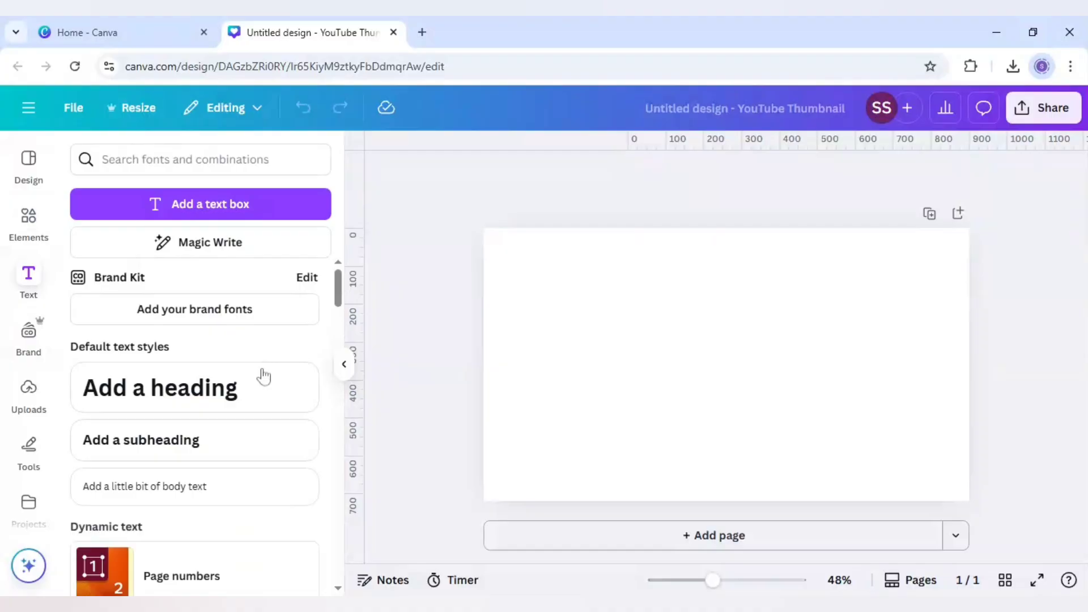
click(195, 388)
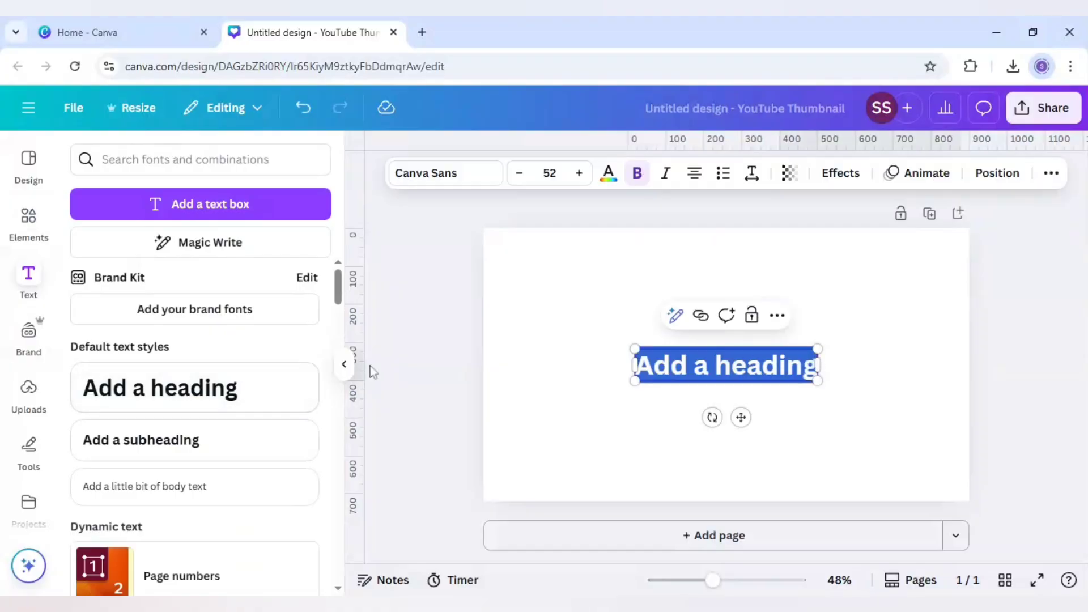
text(Glitter)
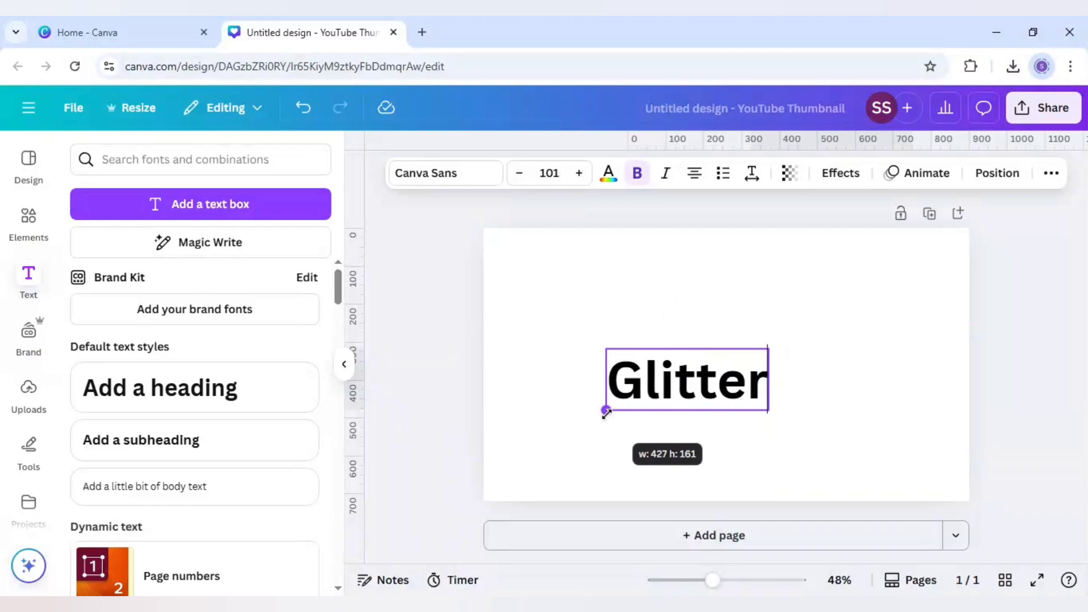
click(685, 380)
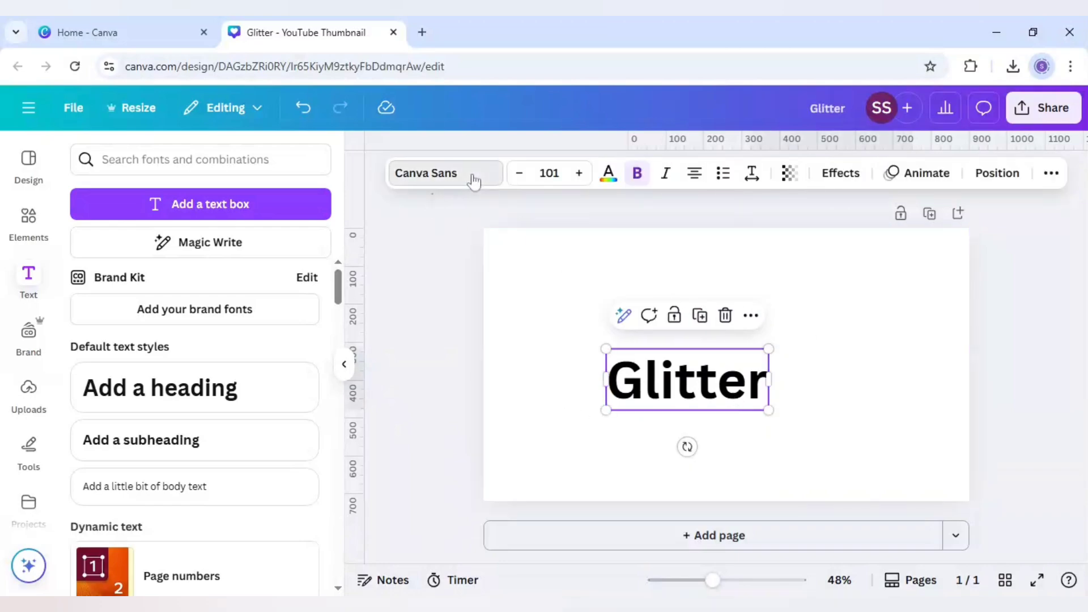
Set the Glitter heading to the Leckerli One handwriting font, enlarged to about 265 points.
click(444, 172)
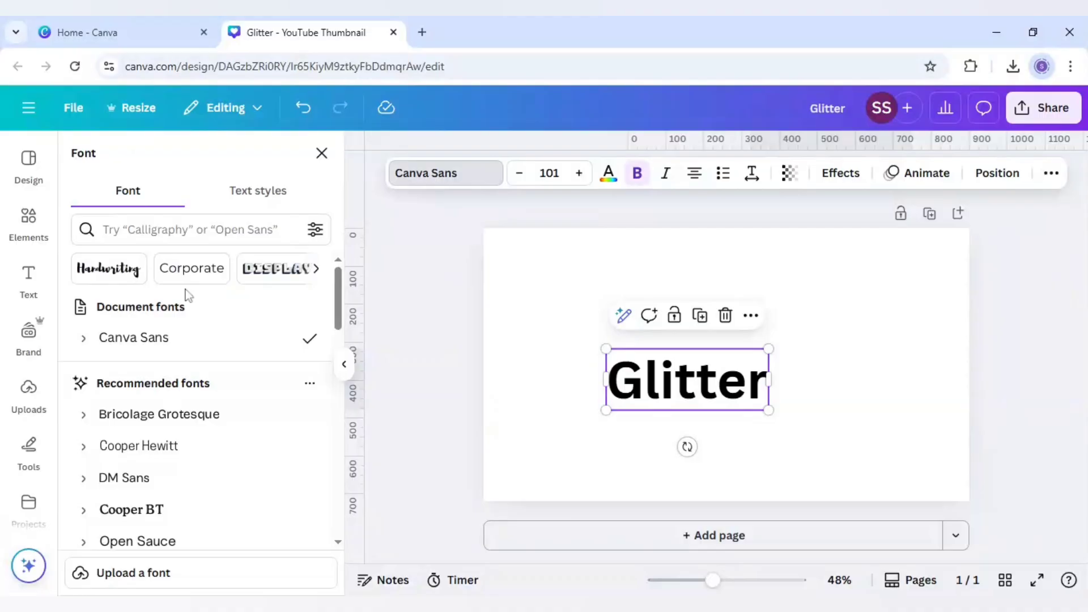
click(108, 269)
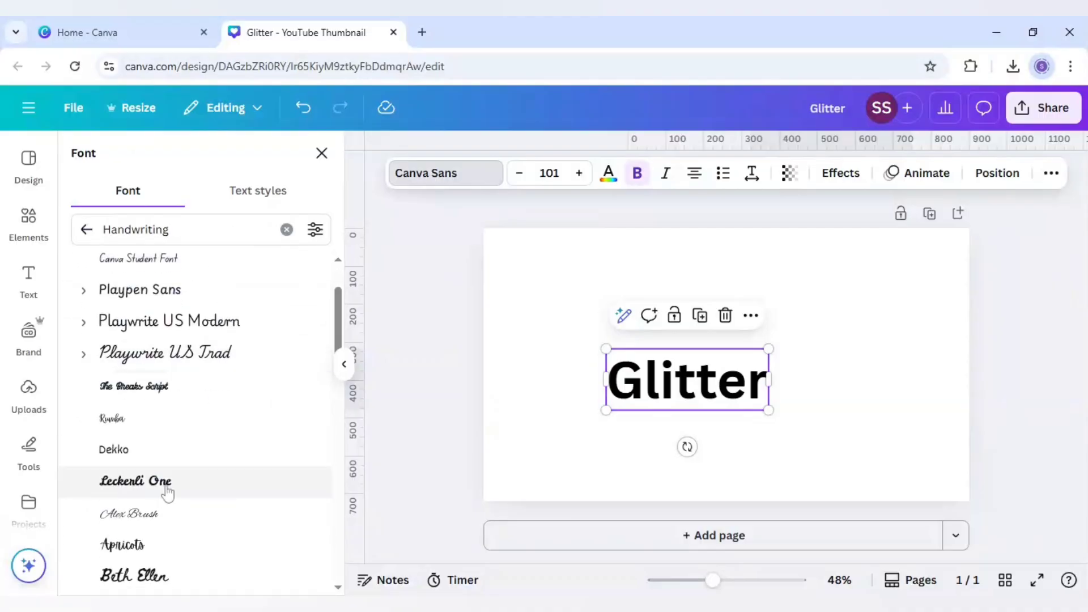
click(136, 481)
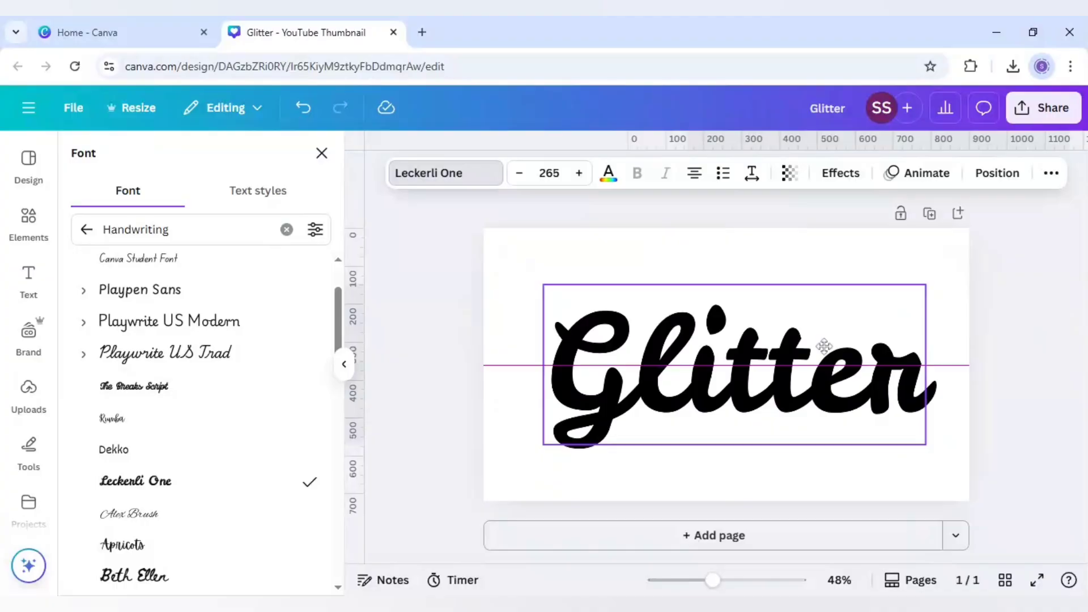
click(743, 365)
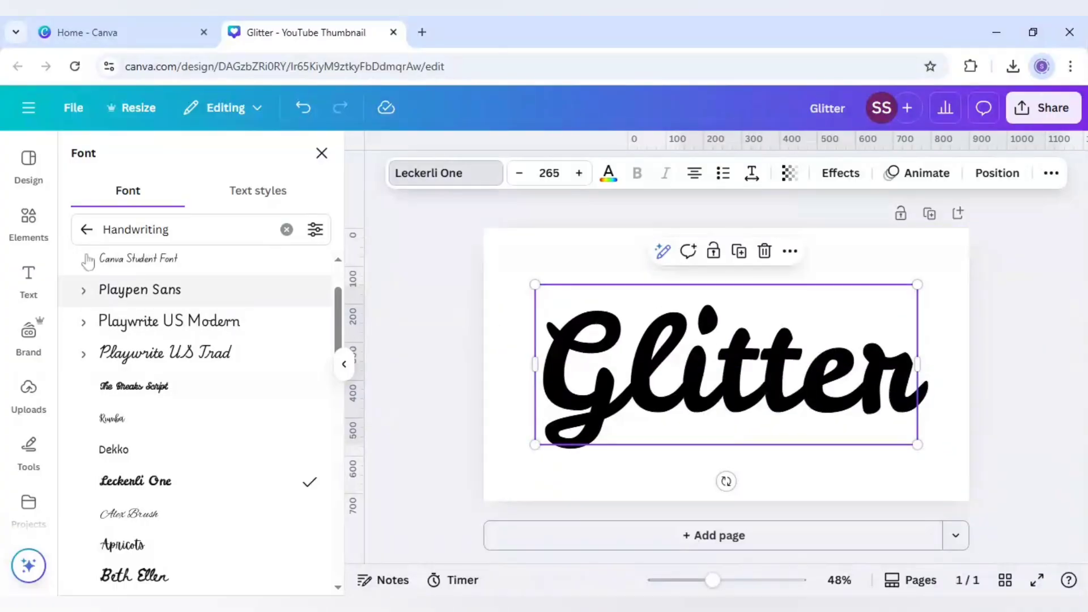
Search Elements for 'gold glitter' photos and add a glitter photo to the page.
click(29, 223)
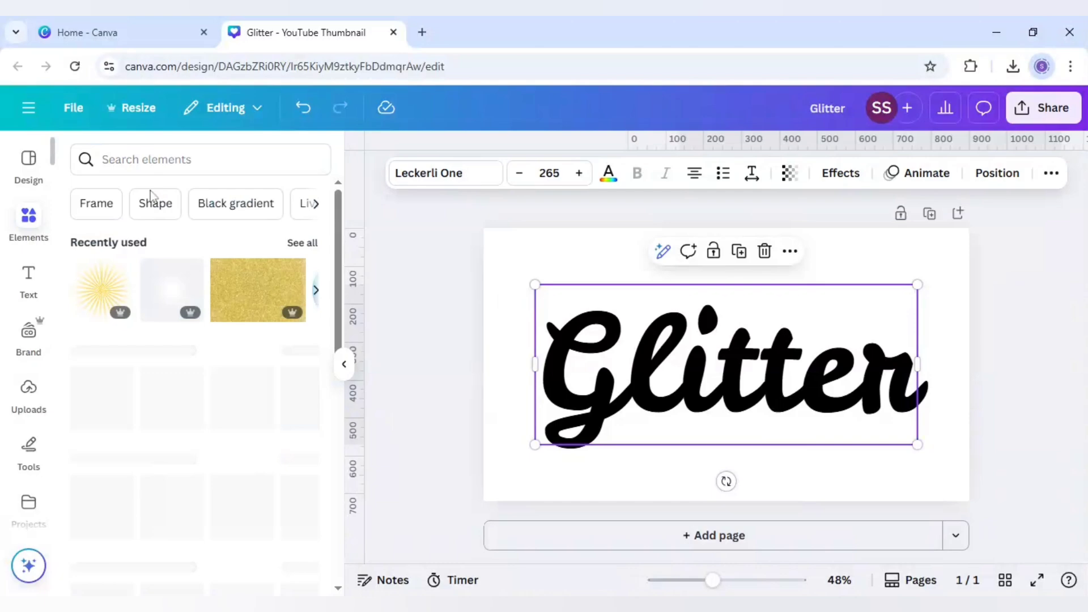
click(200, 159)
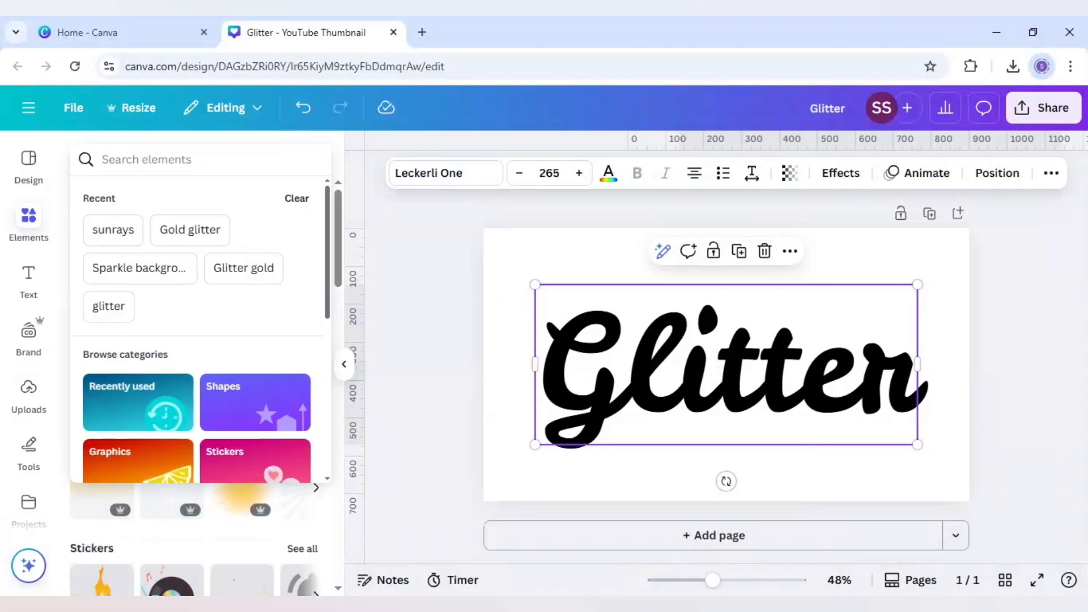
text(gold glitter)
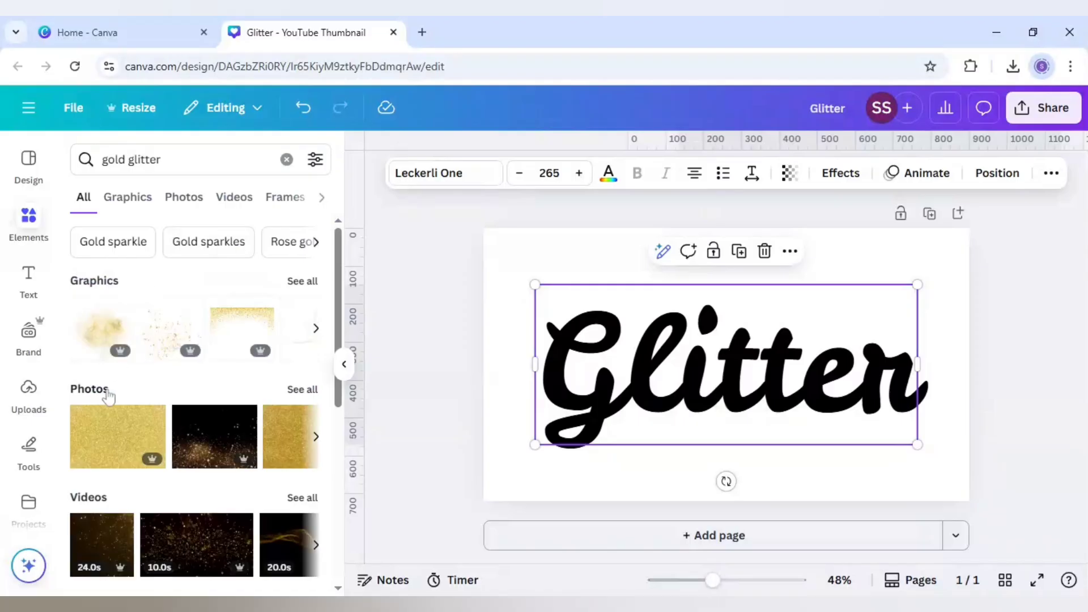
click(183, 197)
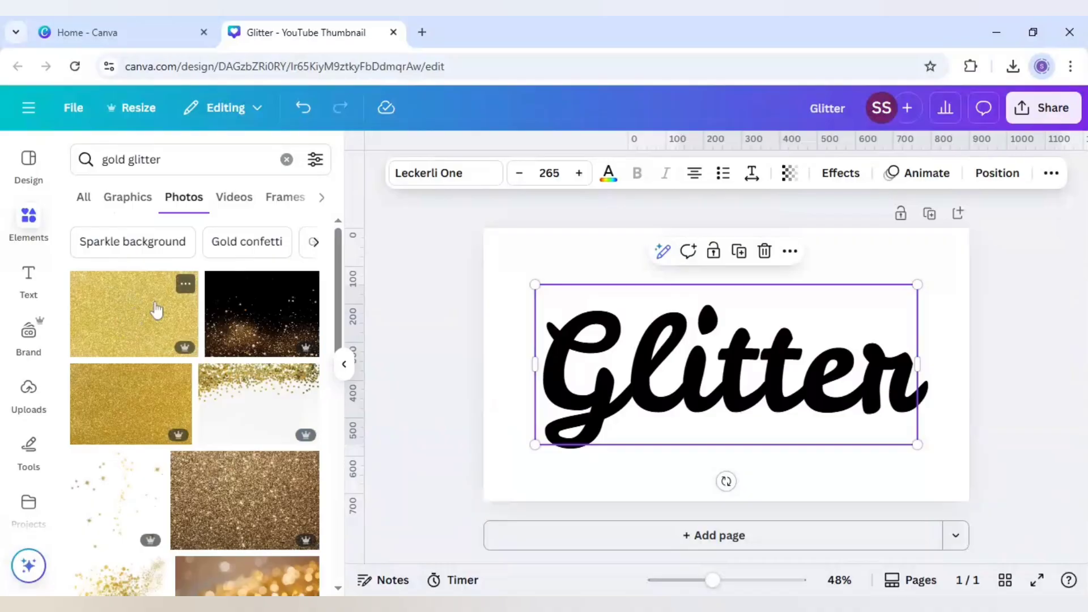
click(134, 313)
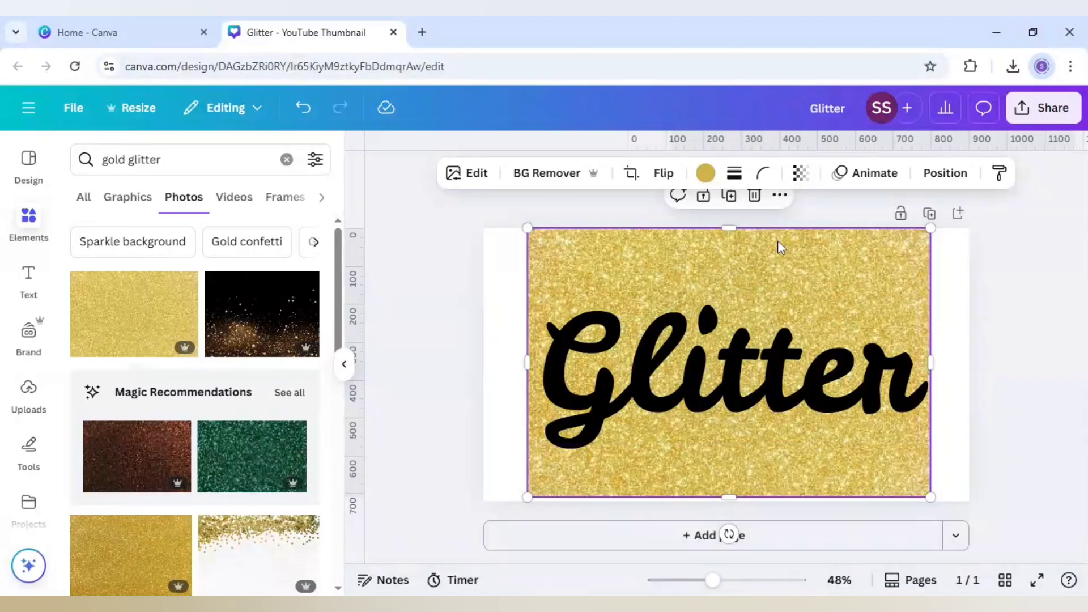
mouse_move(771, 256)
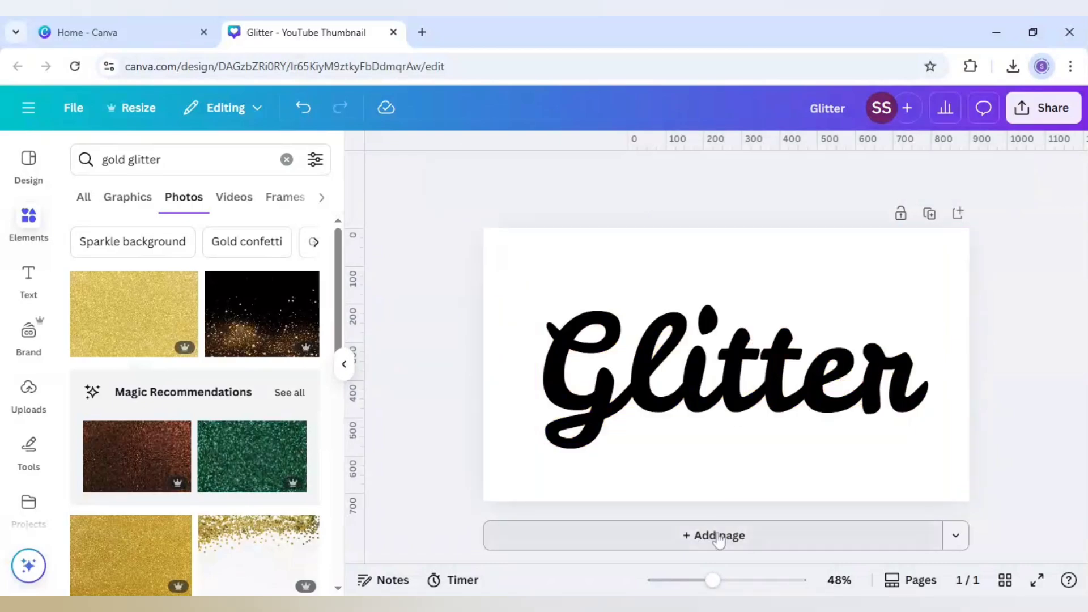
Add a second page holding the gold glitter photo and set up a PNG download.
click(714, 535)
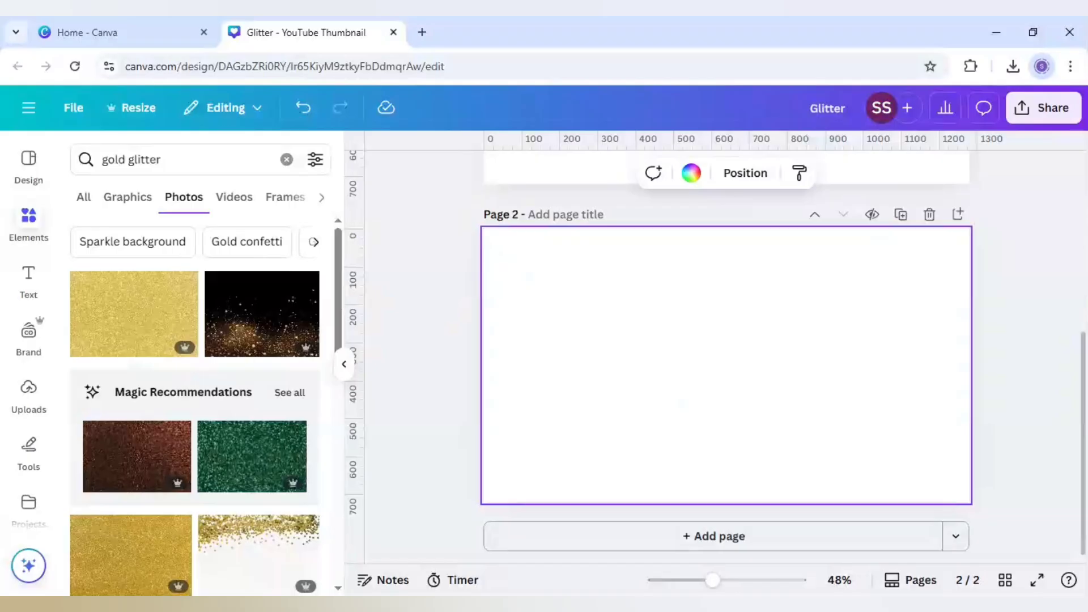
click(133, 313)
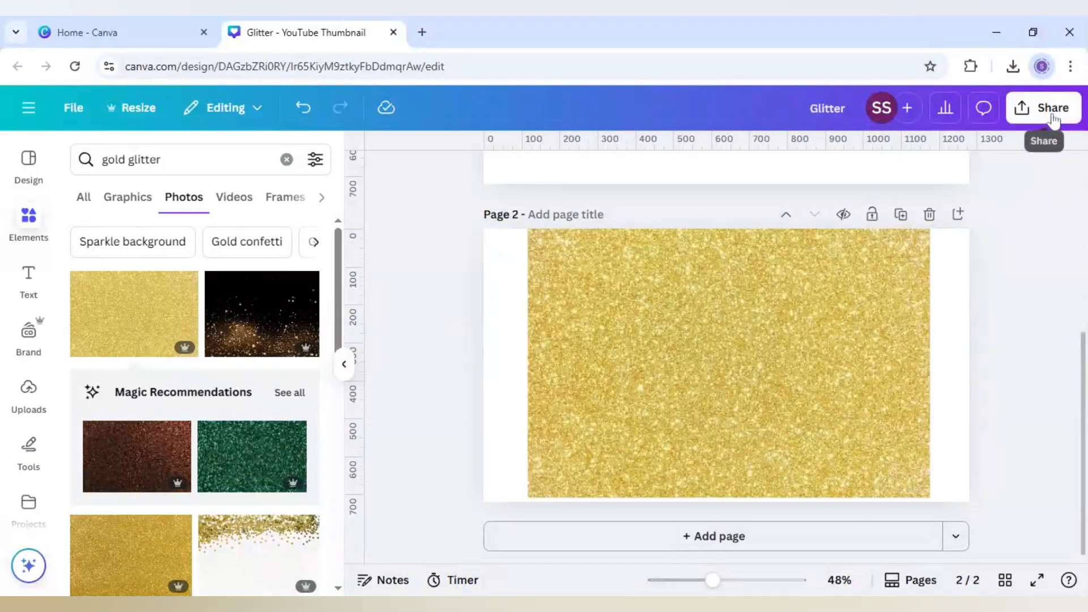
click(1045, 108)
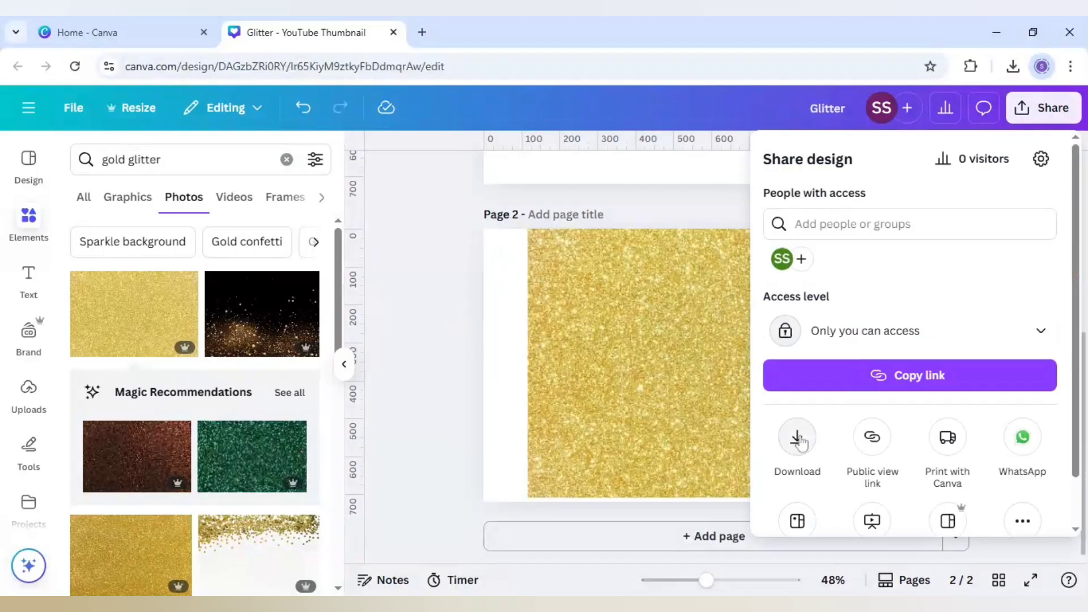
click(797, 437)
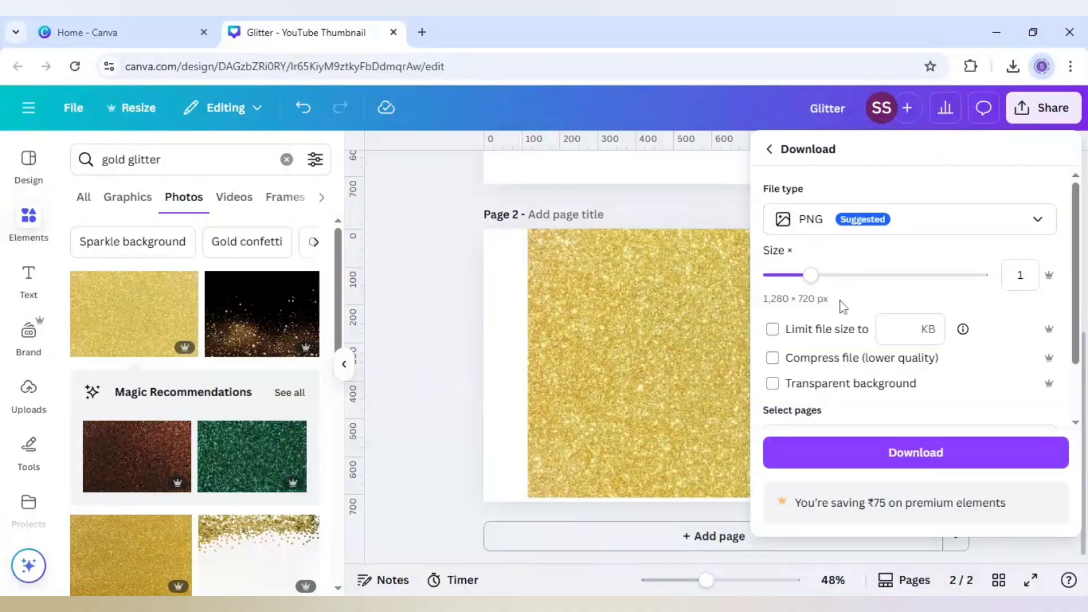
scroll(down, 3)
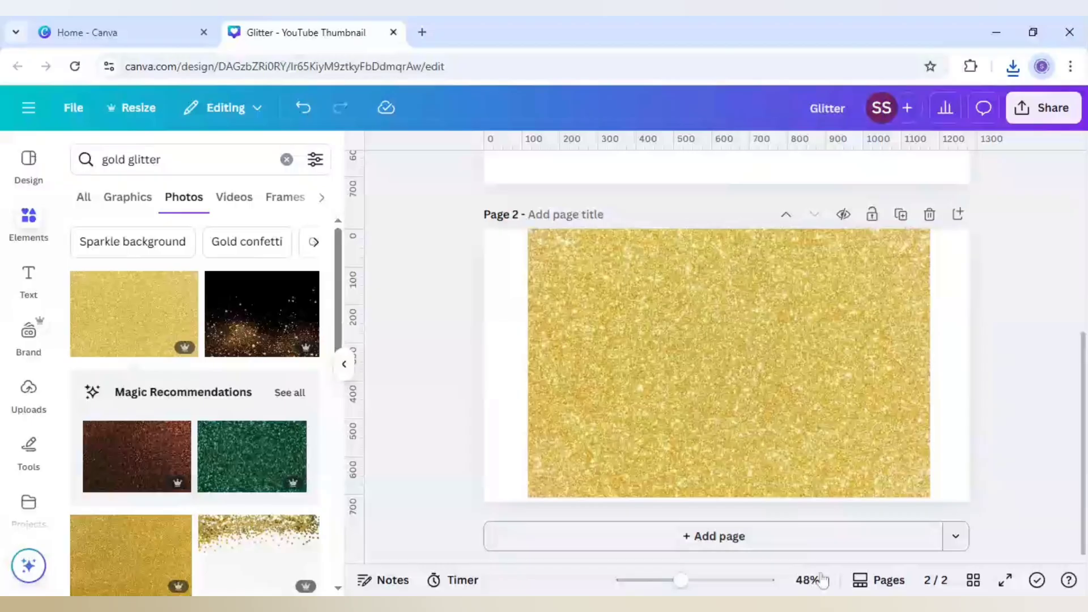
Add a third page with the gold glitter photo beside the Glitter text, then select the text.
click(713, 535)
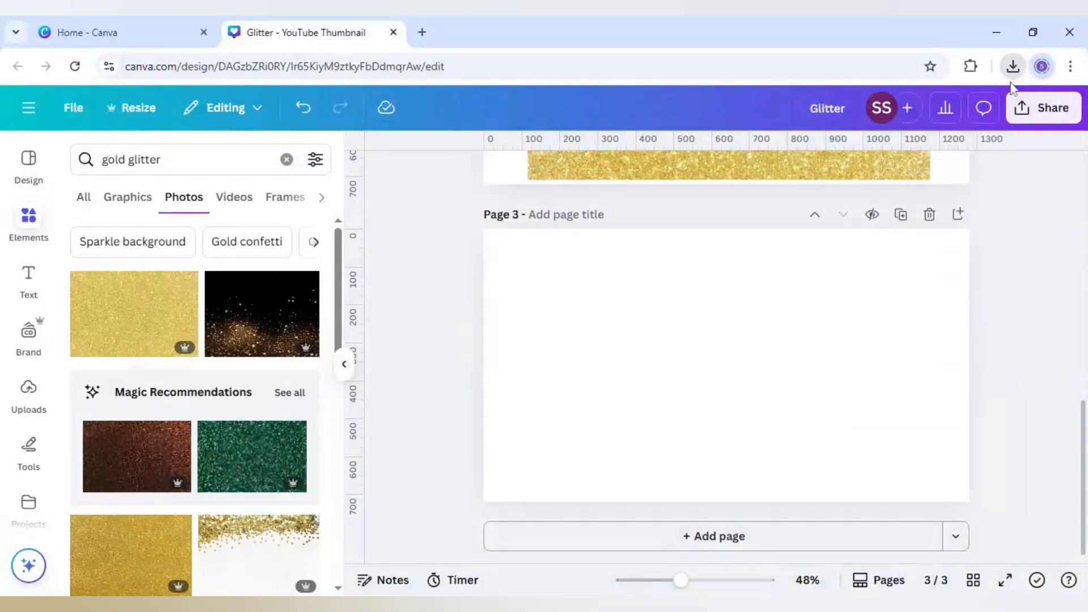
mouse_move(775, 237)
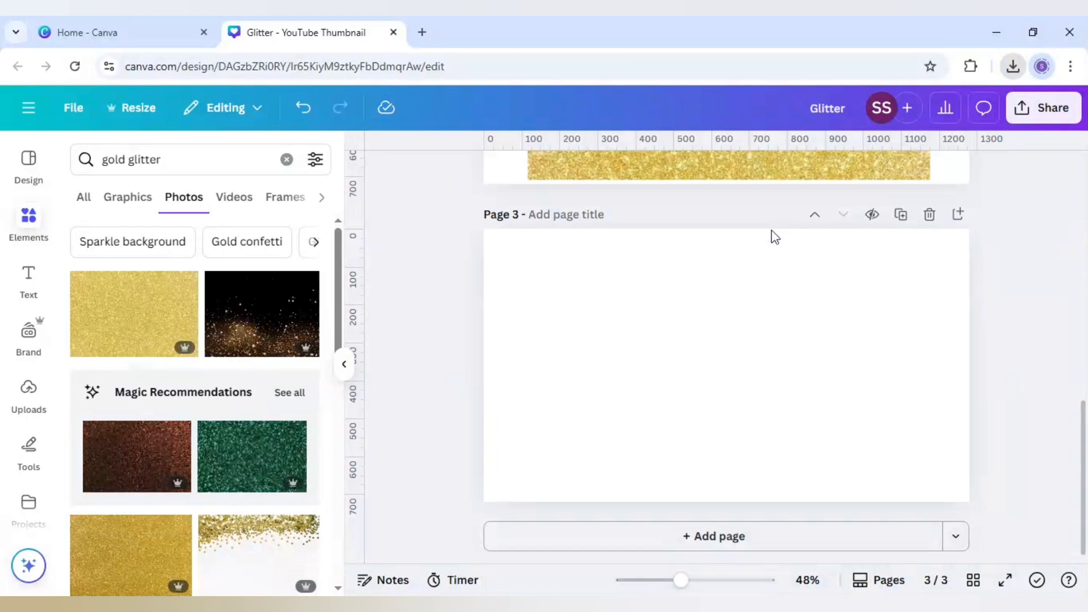
click(726, 368)
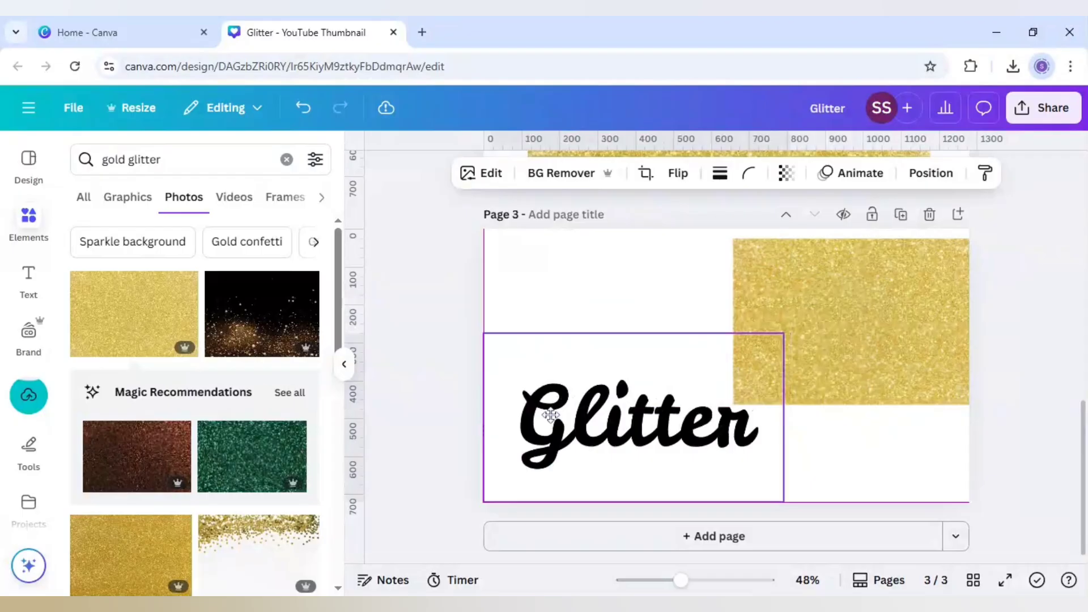
click(634, 416)
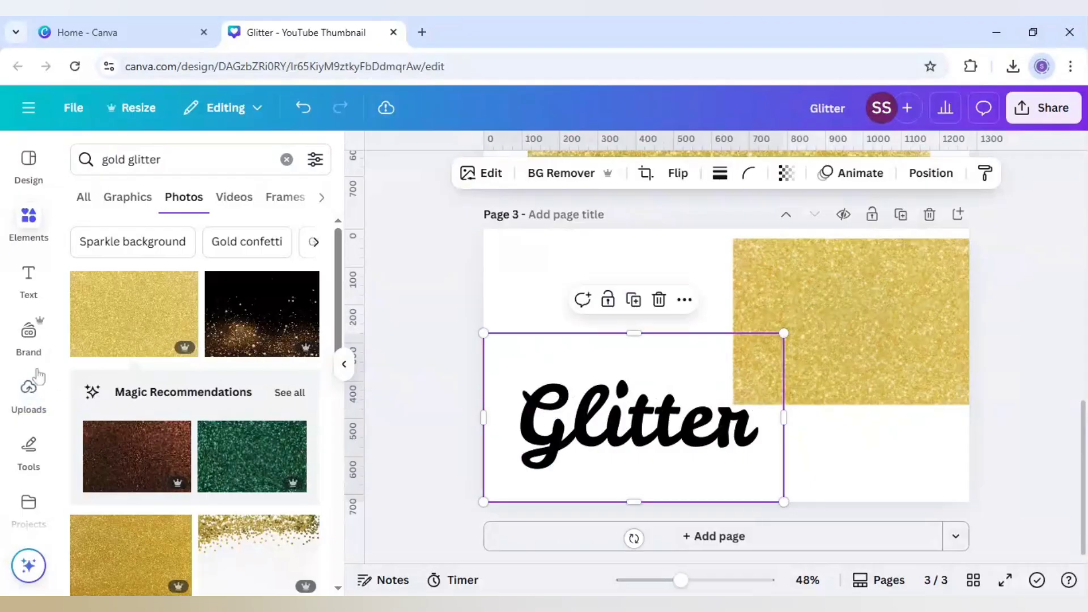
Search Apps for 'blend' and open the Blend Image app.
scroll(down, 3)
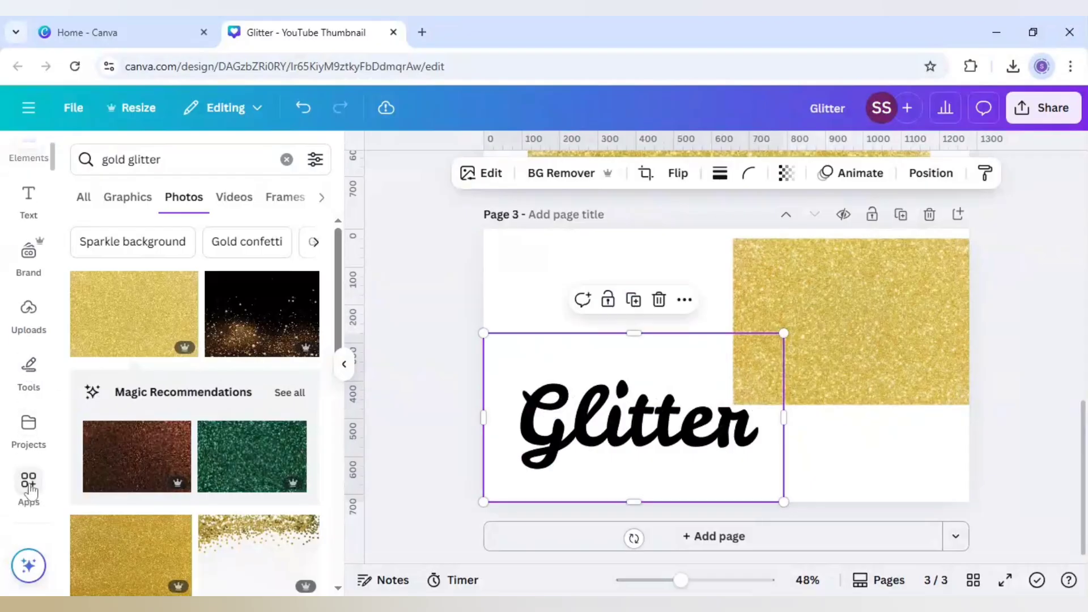
click(28, 486)
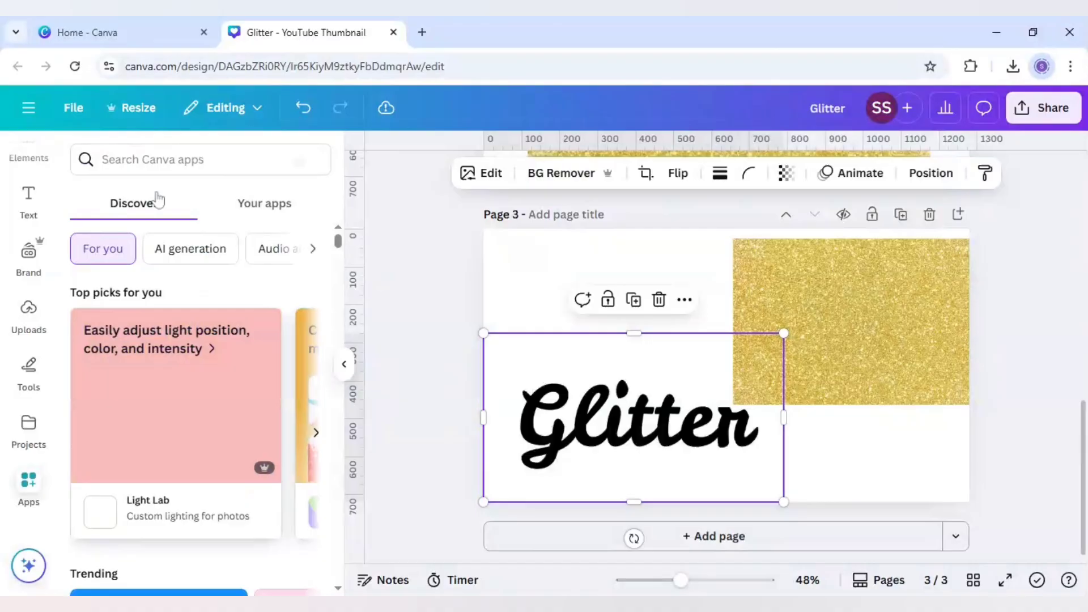
text(blend)
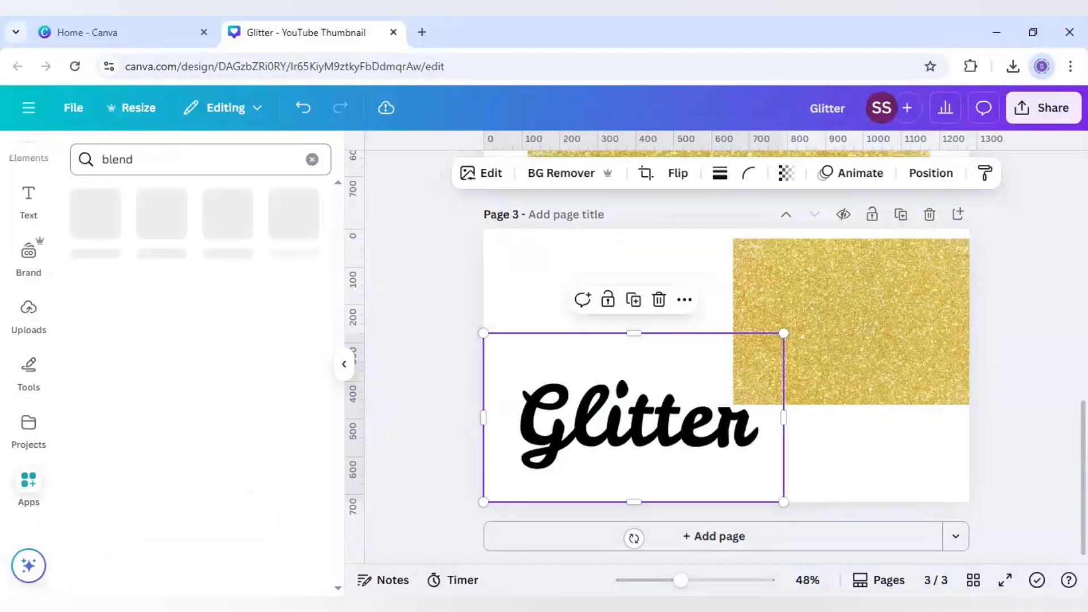
click(28, 491)
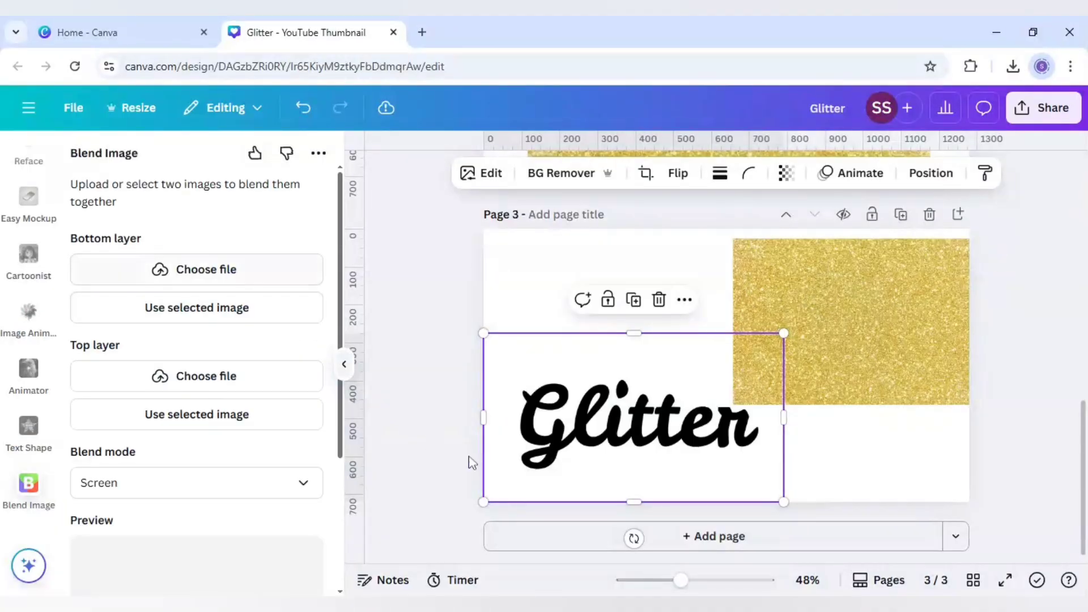
Use the glitter photo as Blend Image's bottom layer and the Glitter text as its top layer.
click(850, 321)
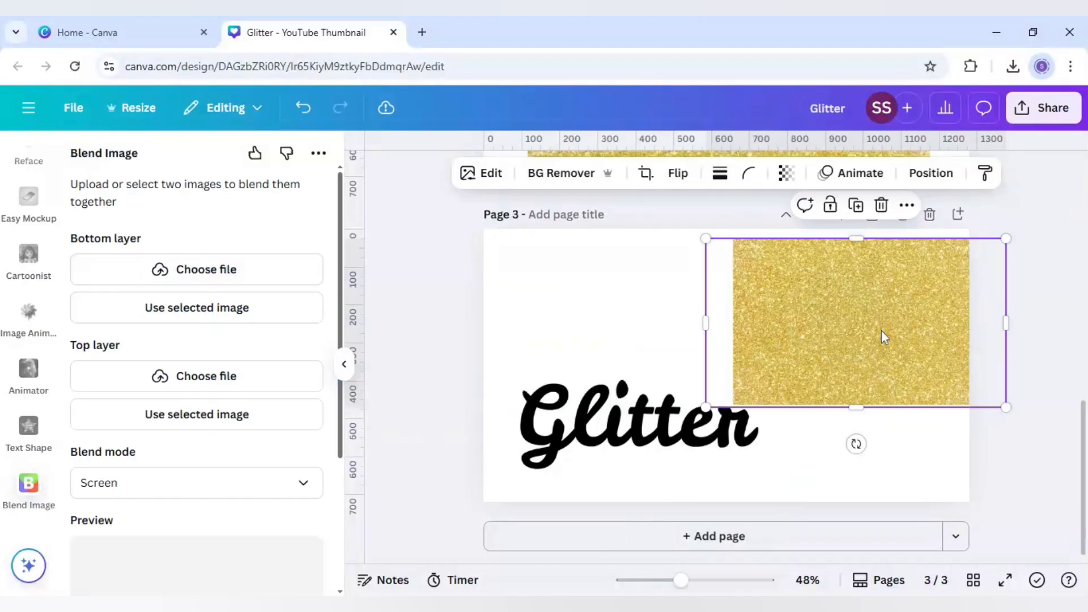
mouse_move(241, 307)
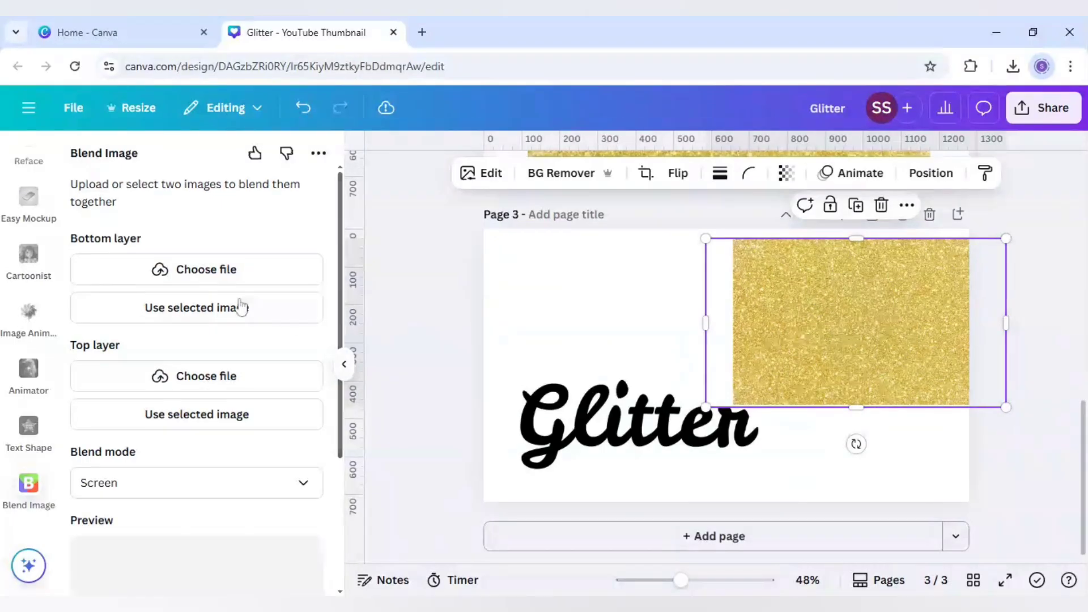
click(197, 308)
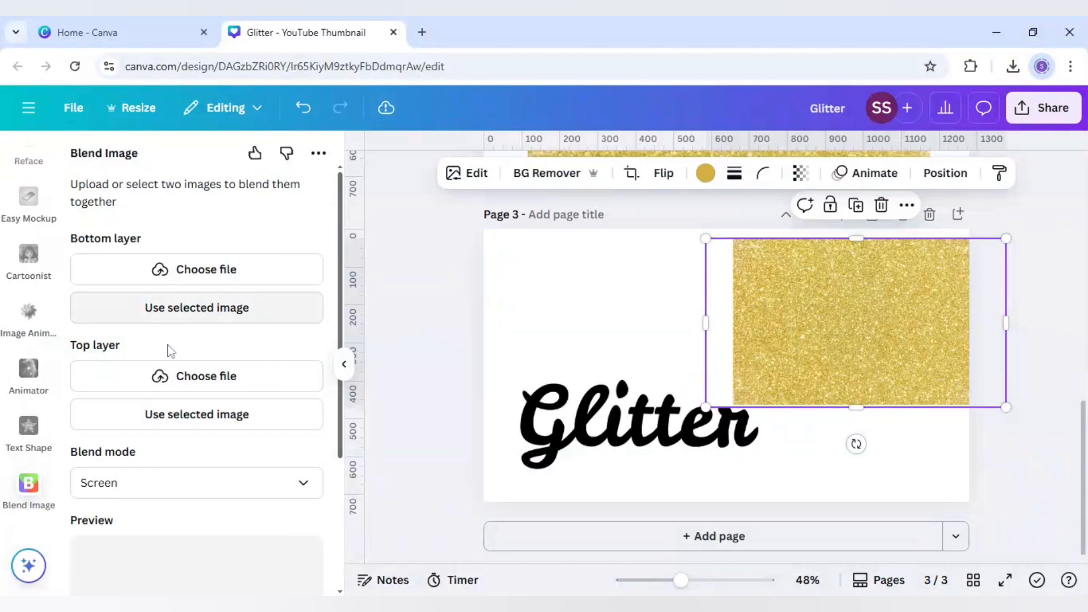
mouse_move(146, 375)
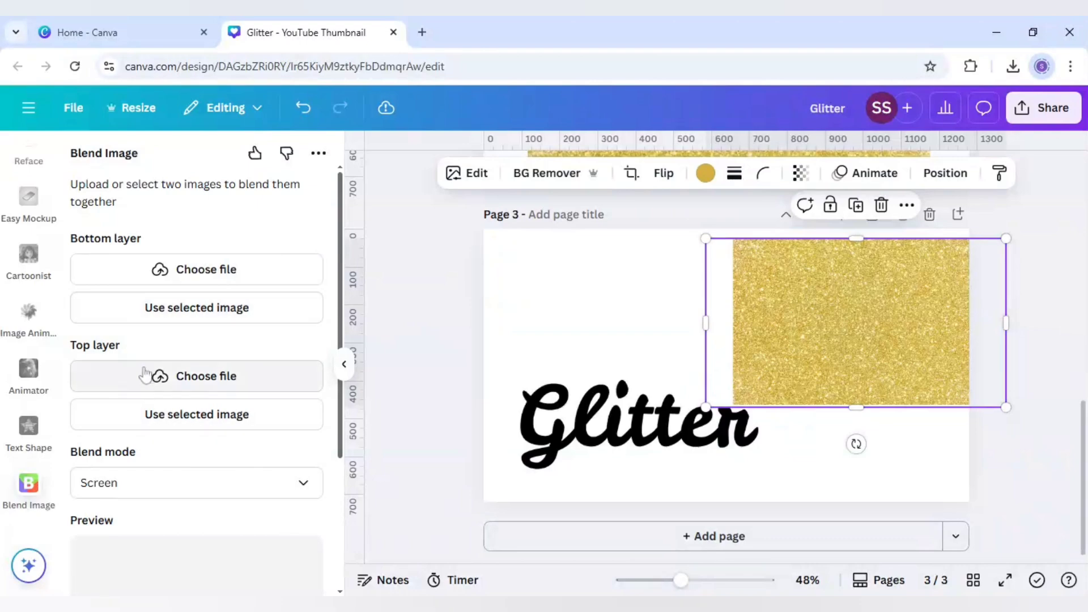
click(196, 307)
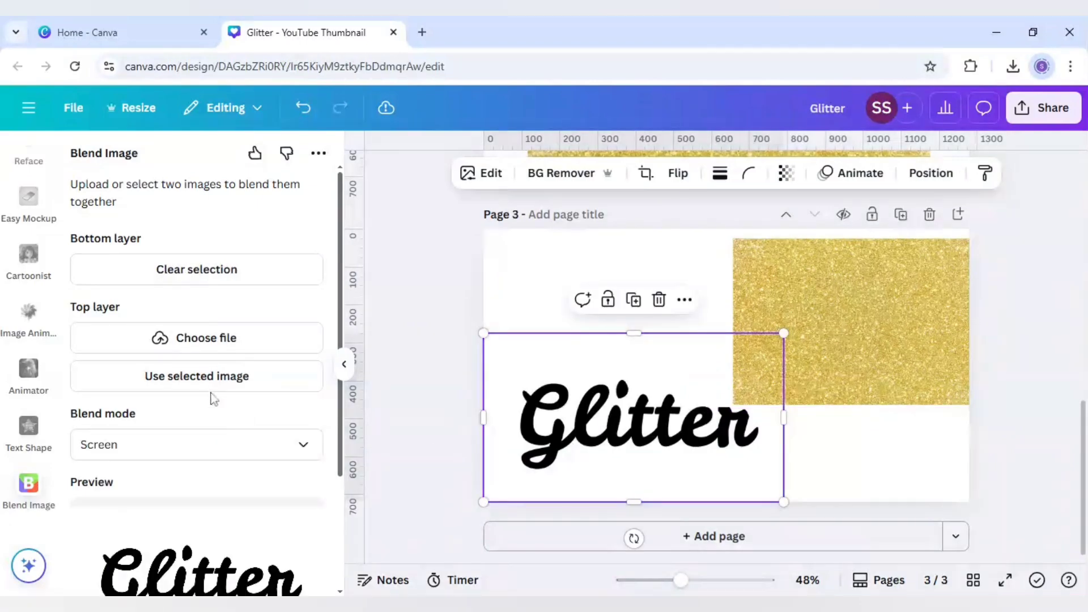
click(197, 375)
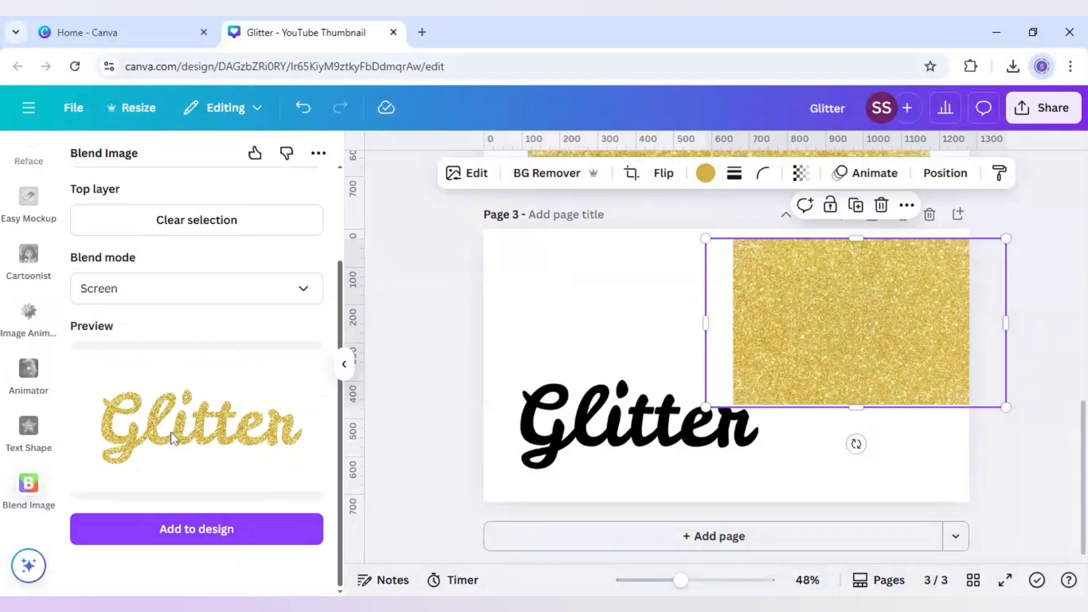
mouse_move(630, 536)
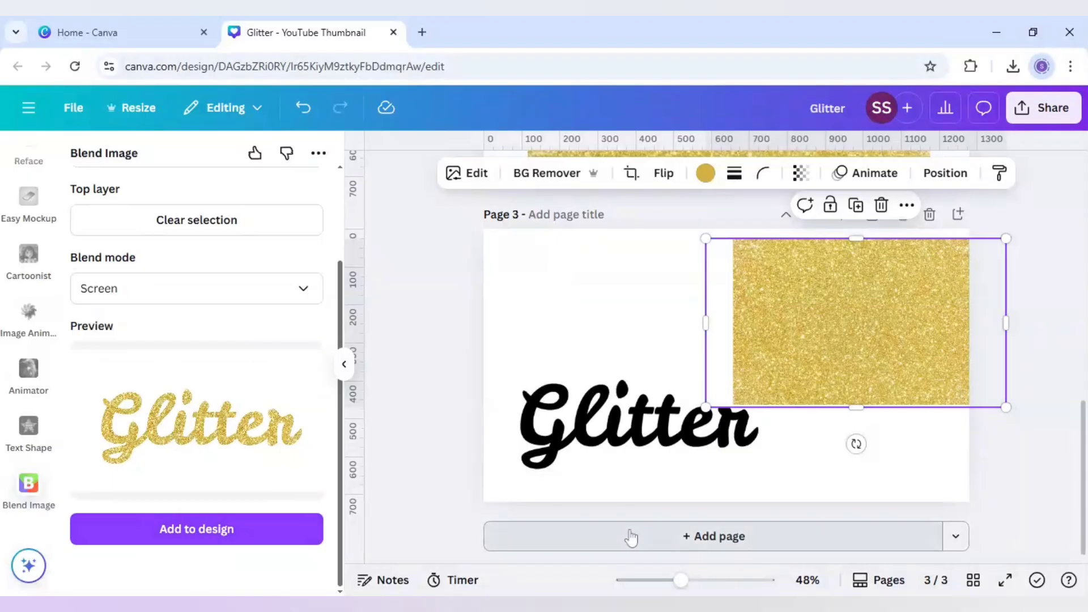
Add page 4 and insert the blended gold glitter lettering onto it.
click(713, 535)
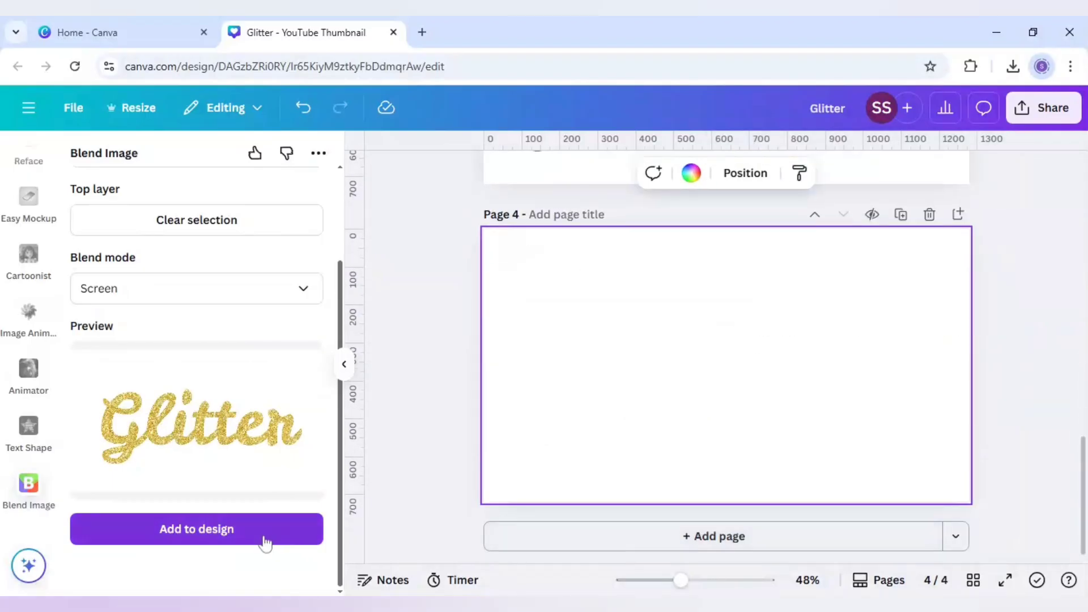
click(197, 529)
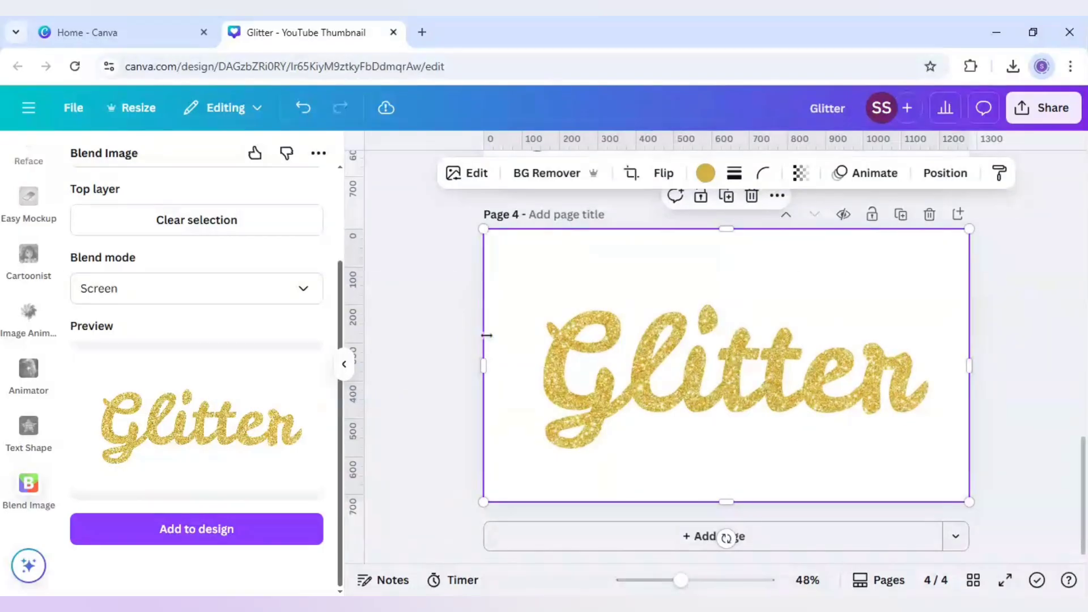
click(430, 385)
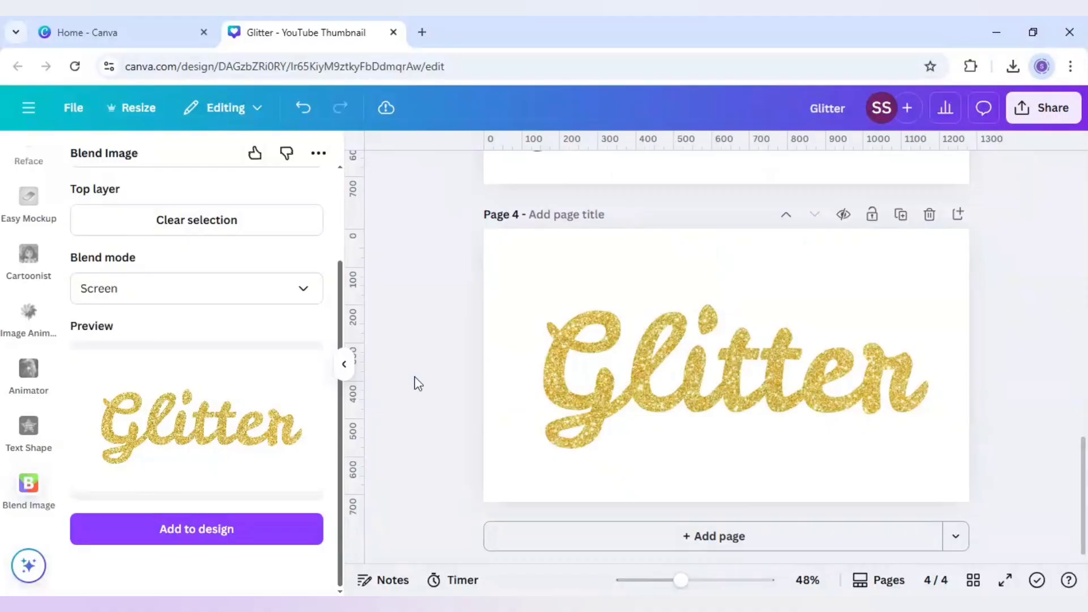
click(645, 387)
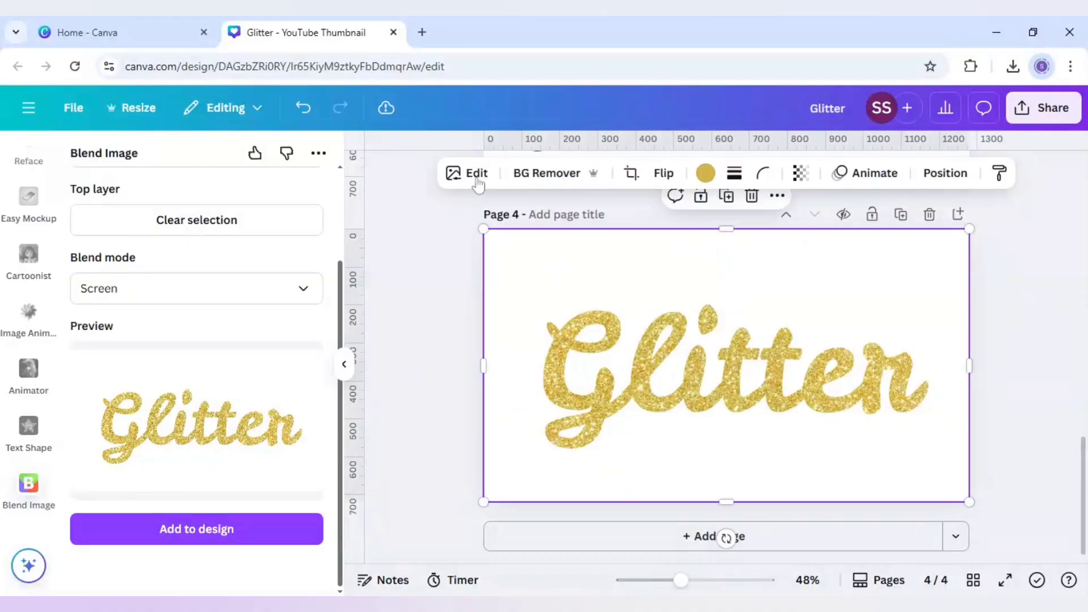
Adjust the glitter lettering image to brightness 0, contrast 19 and saturation 27.
click(476, 173)
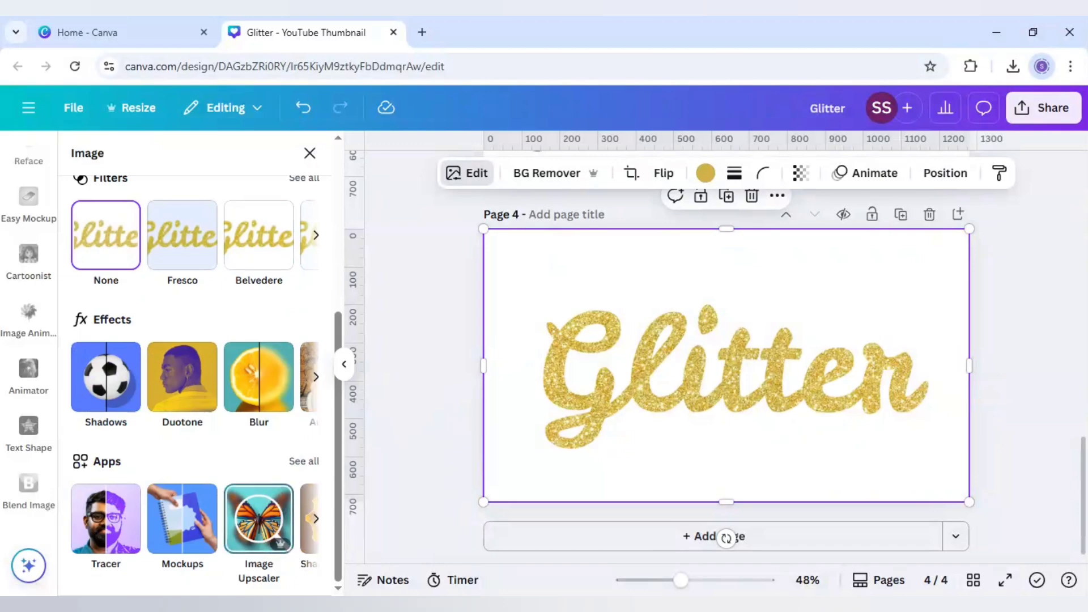
scroll(up, 3)
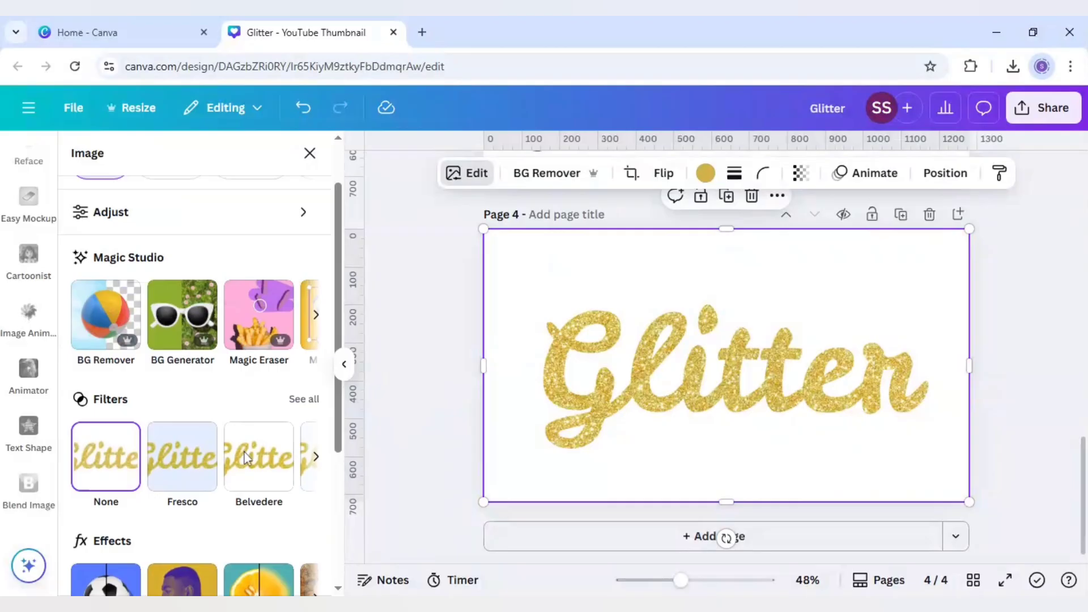
scroll(up, 3)
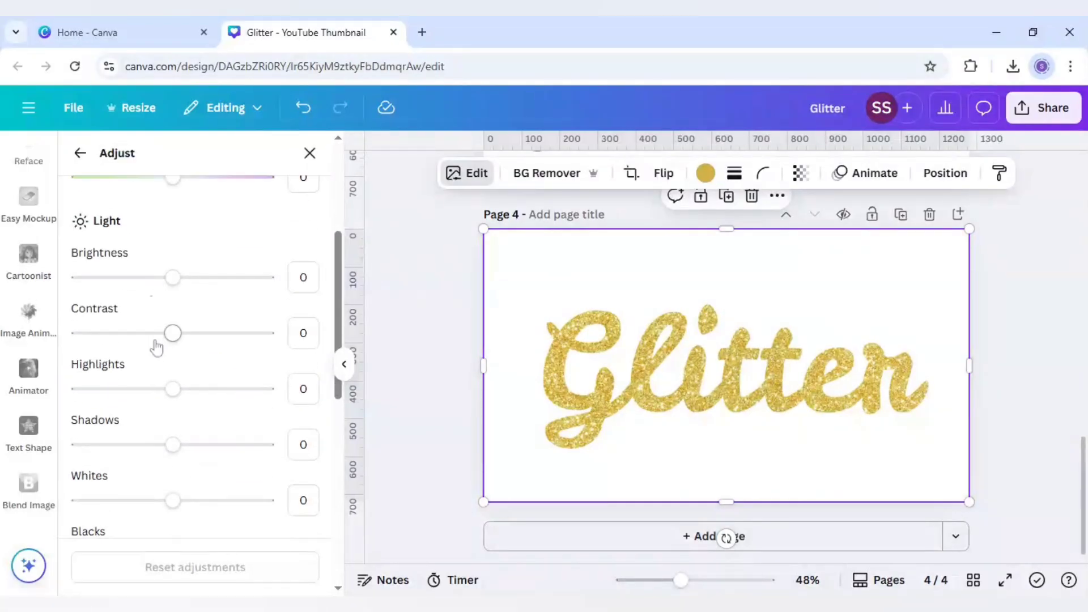
scroll(down, 3)
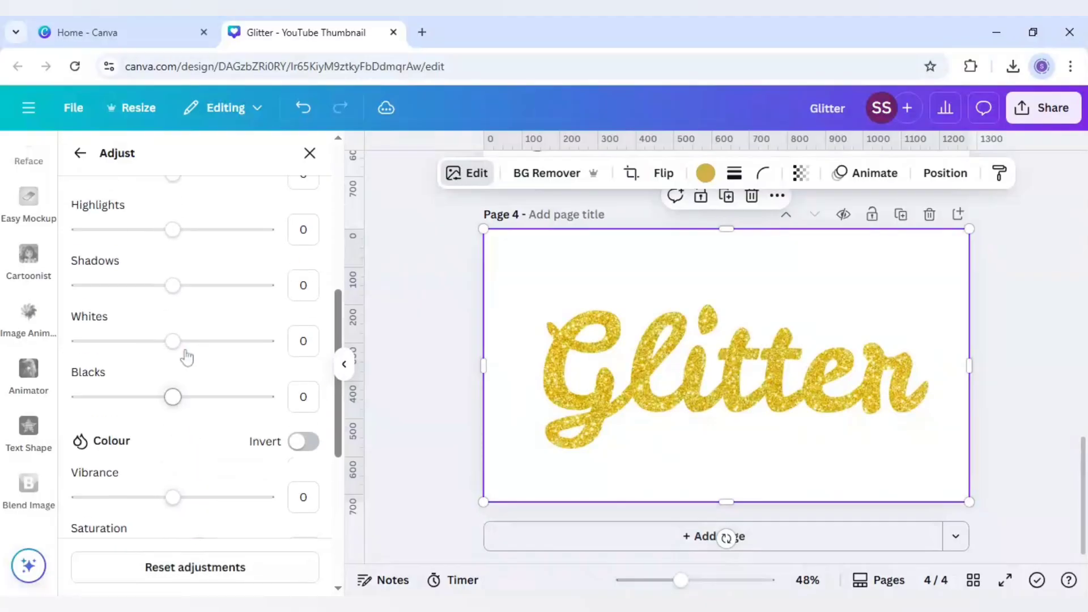
scroll(up, 3)
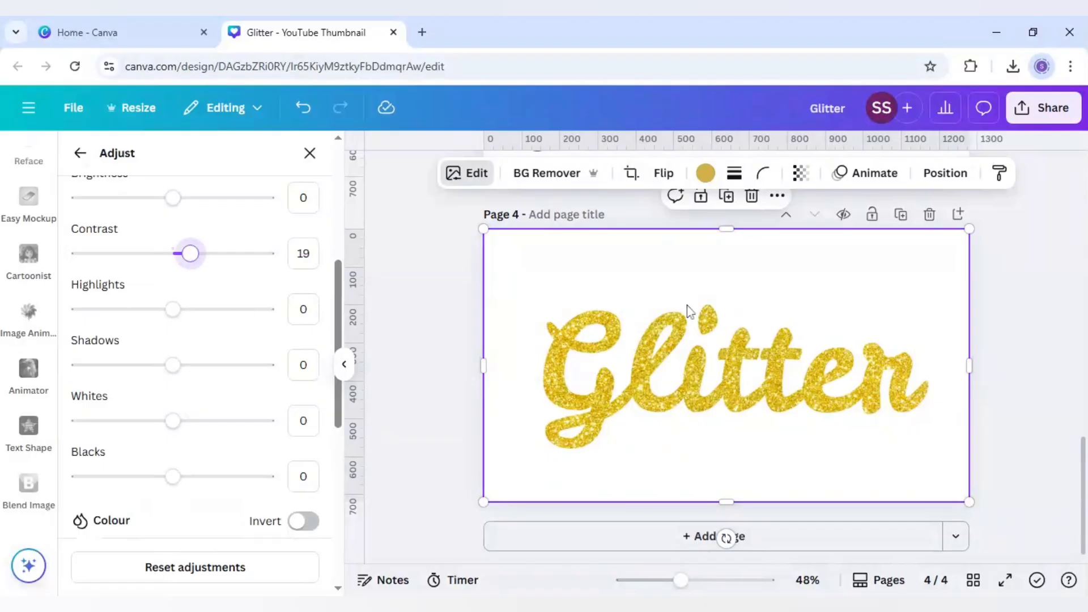
mouse_move(177, 243)
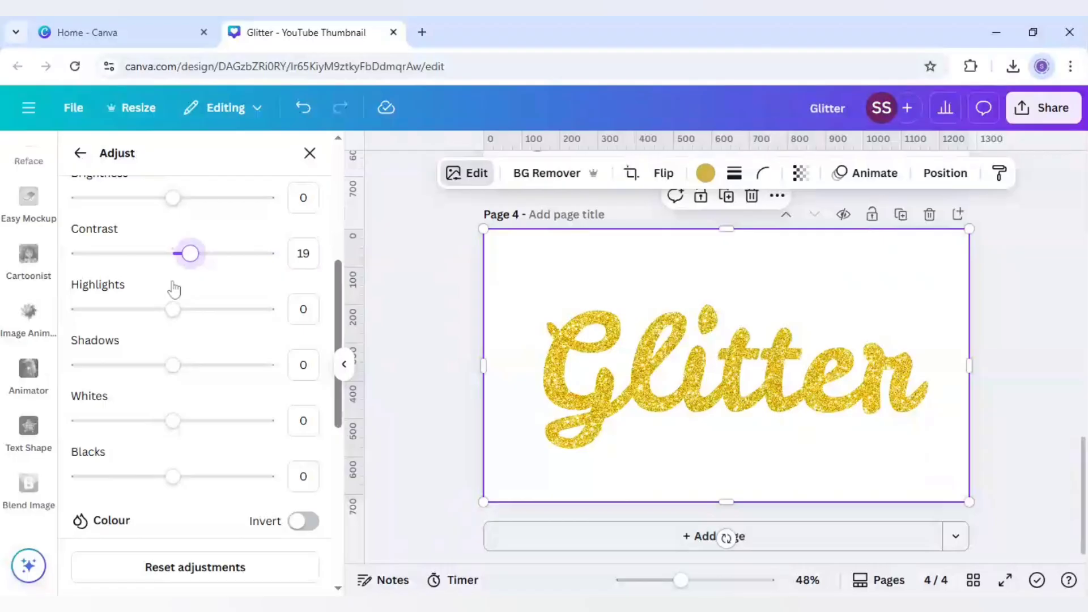
drag(173, 198, 189, 198)
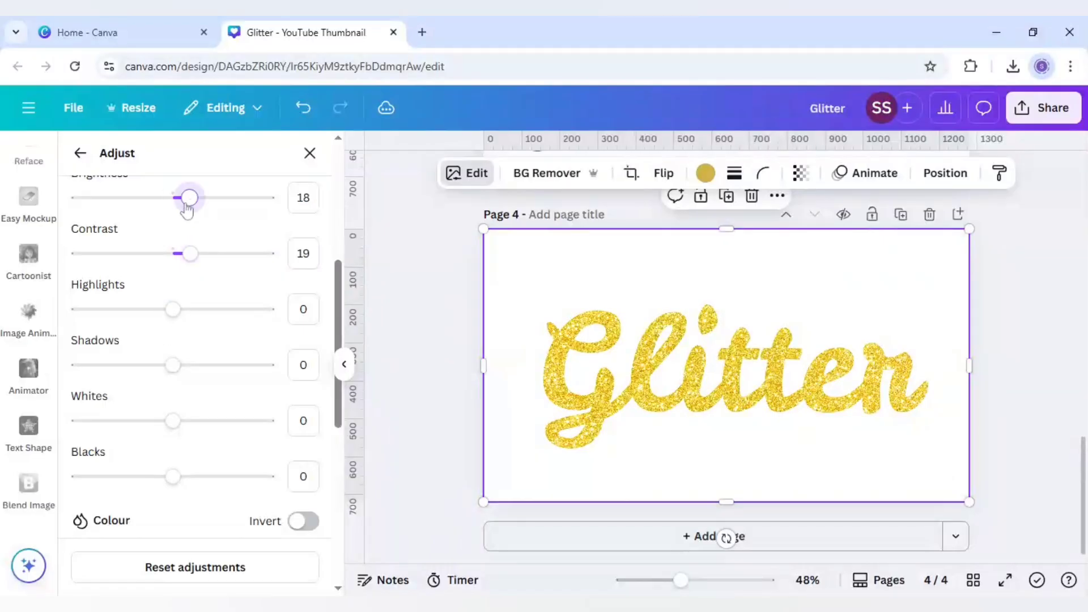
drag(189, 198, 173, 198)
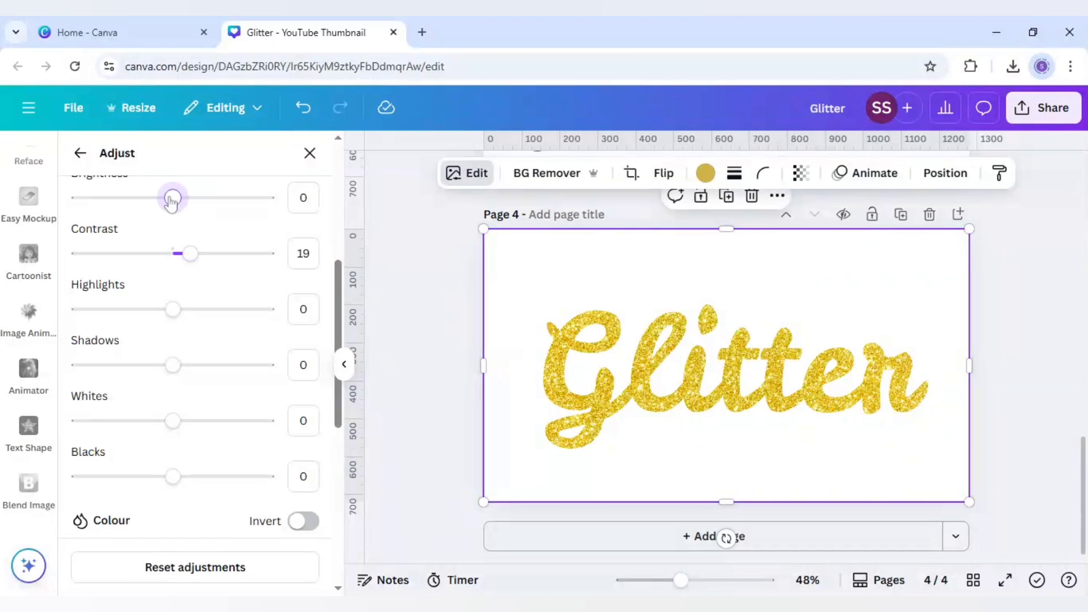
mouse_move(214, 260)
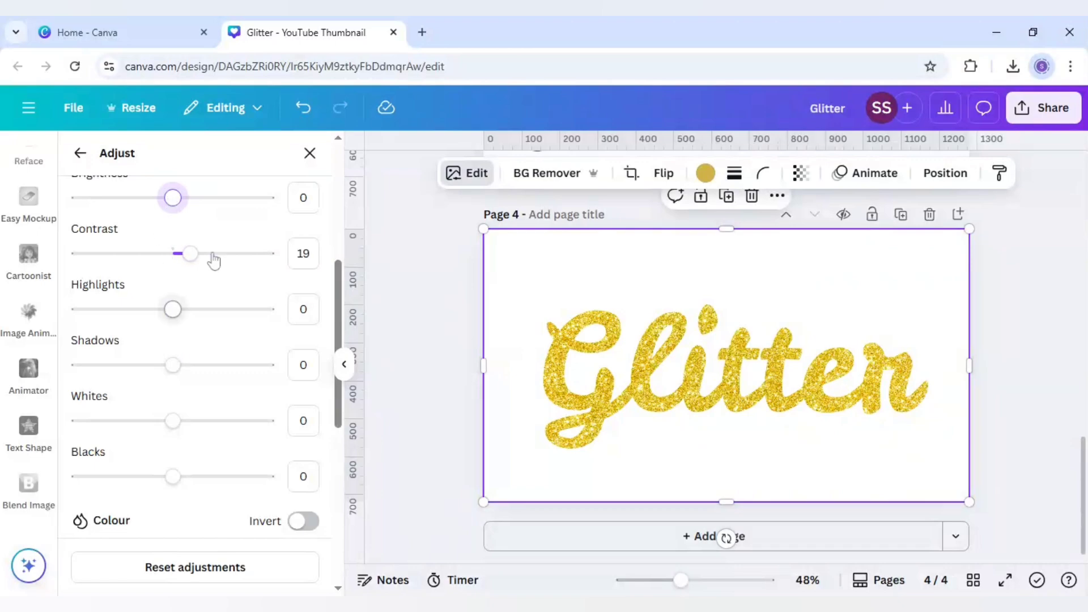
scroll(down, 3)
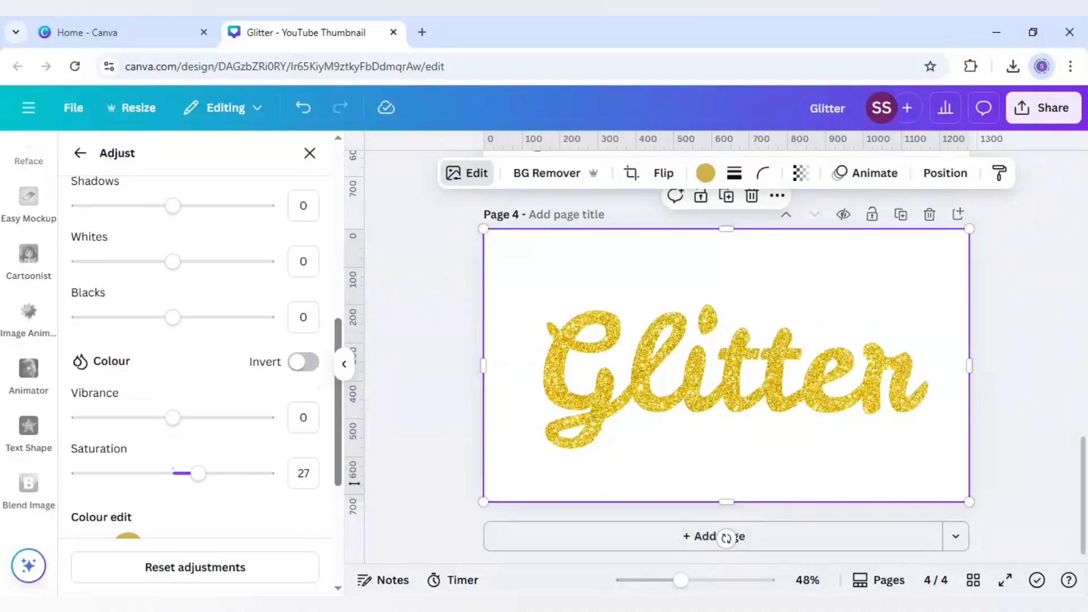
mouse_move(44, 386)
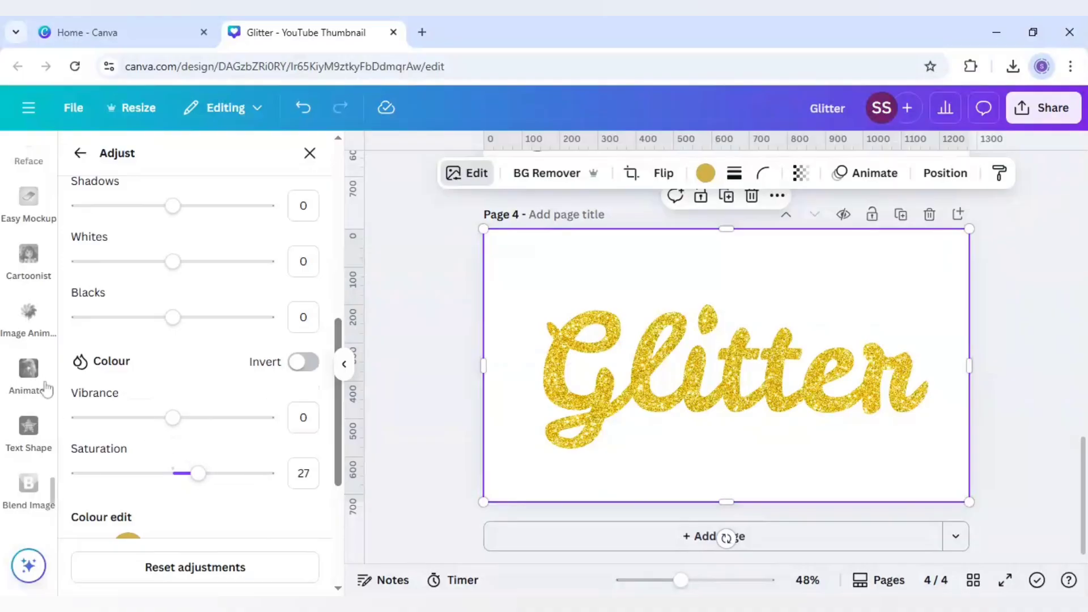
scroll(down, 3)
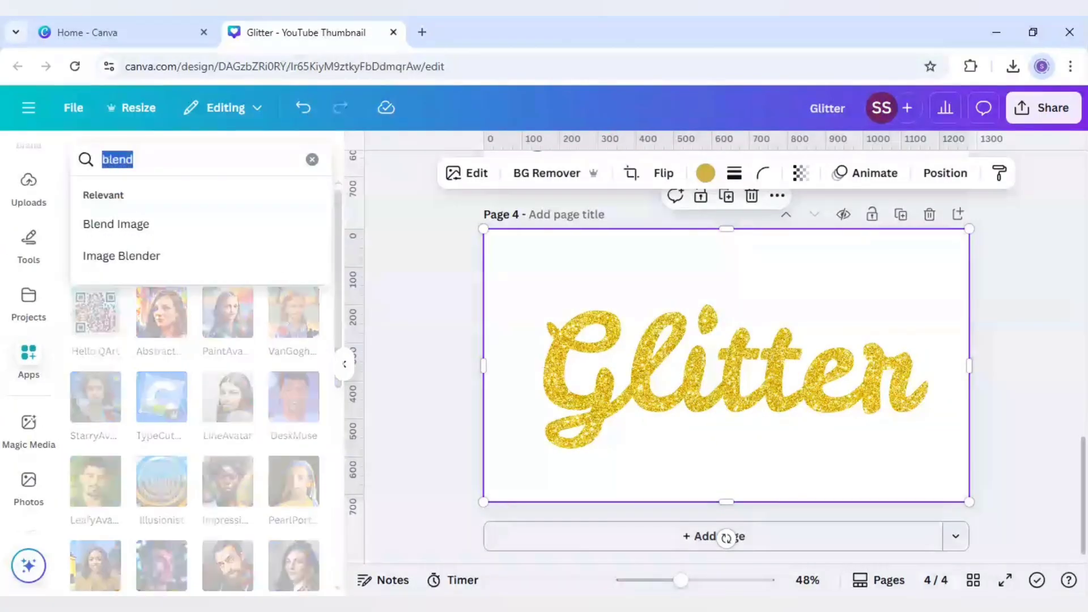
Open the FontFrame app, enter 'Glitter' as its text, and search fonts for 'leckerl'.
text(fontframe)
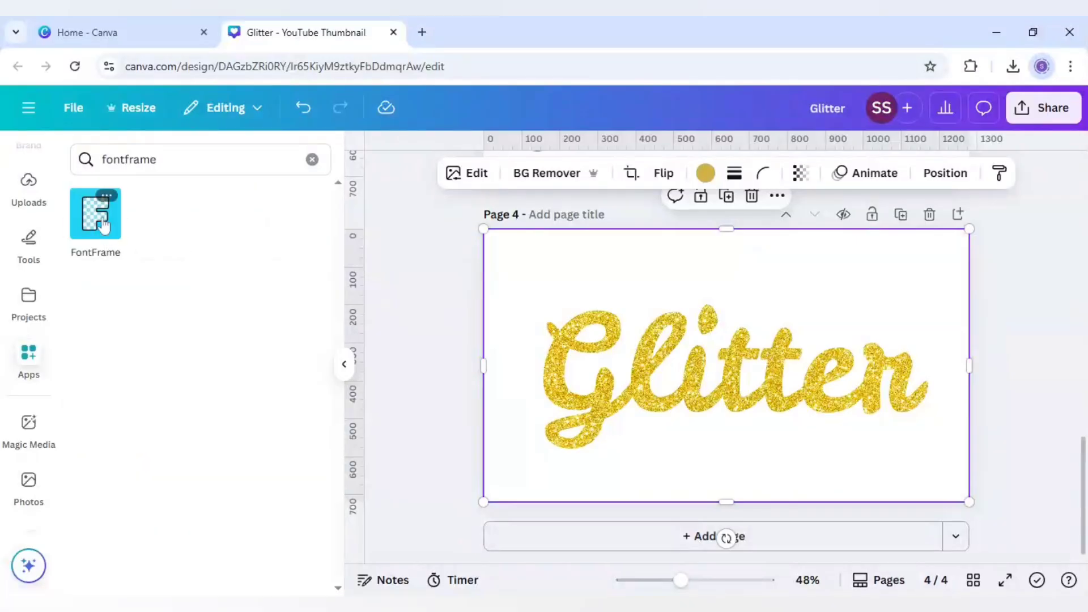
click(95, 213)
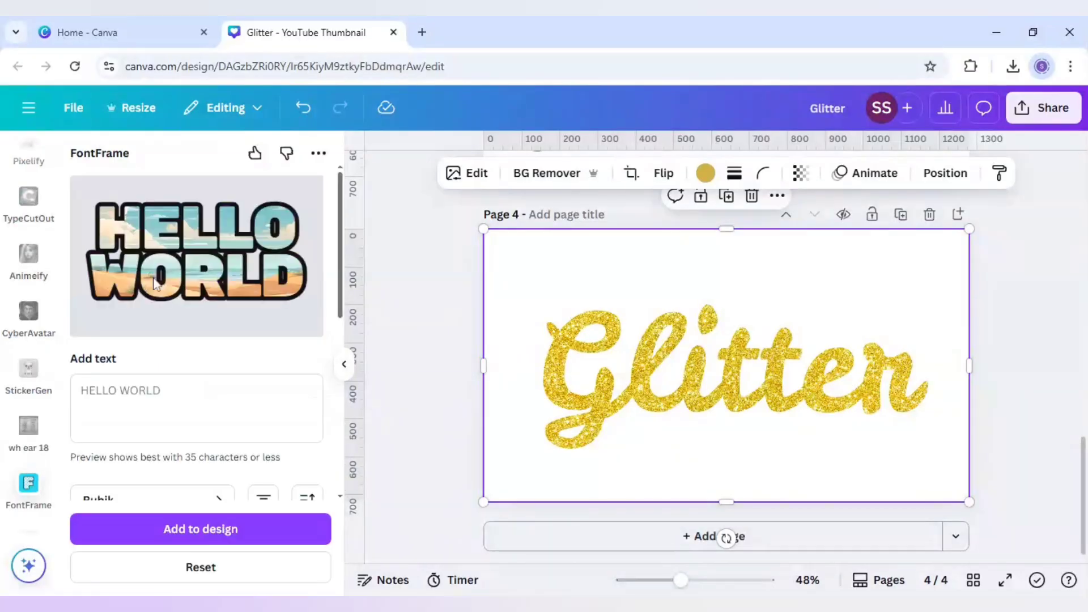
click(196, 408)
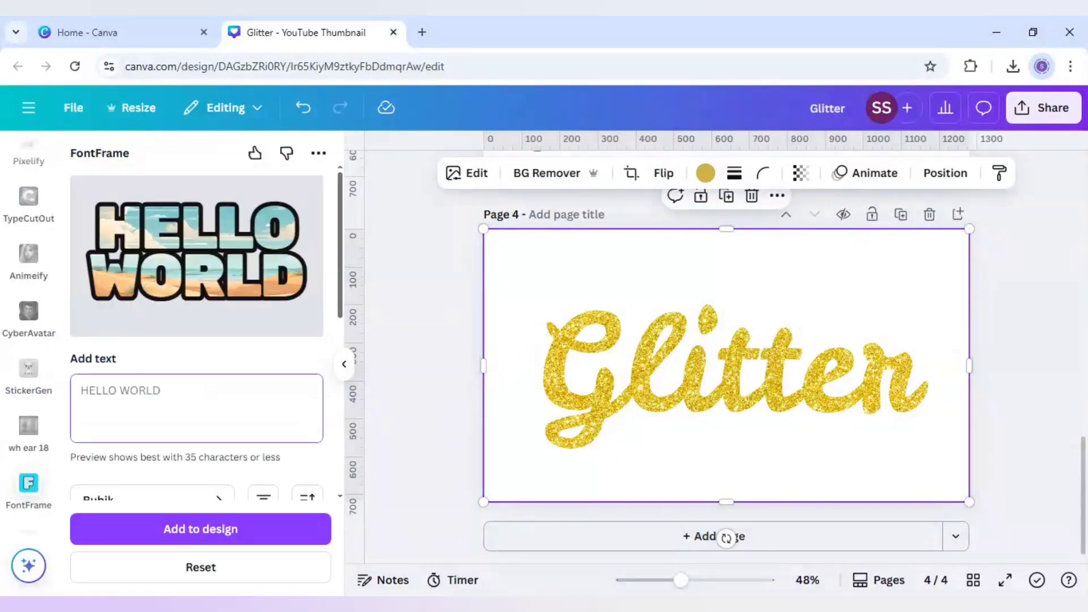
text(G)
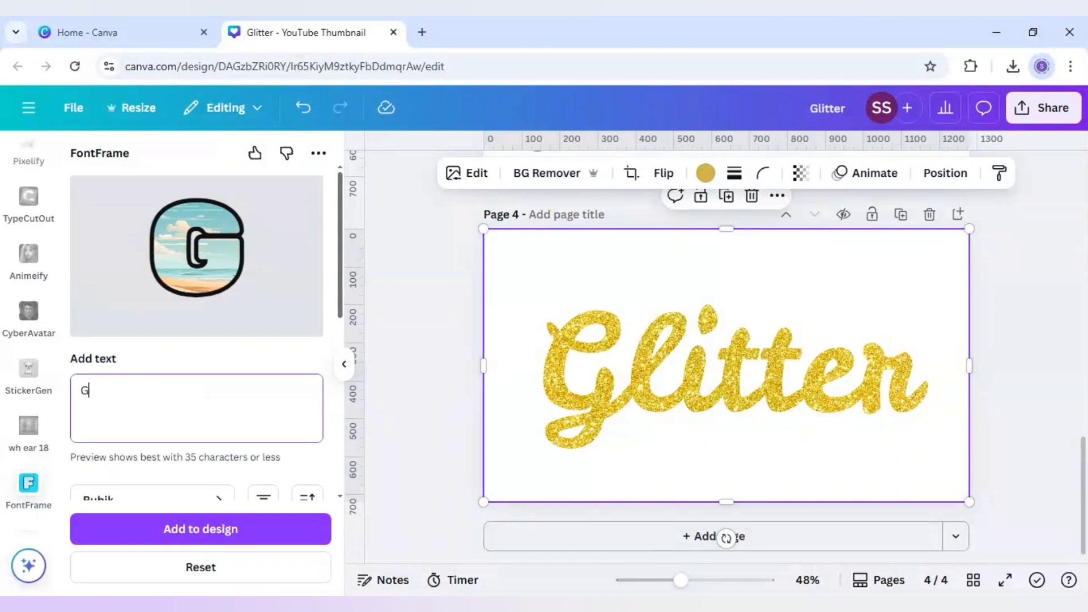
text(litter)
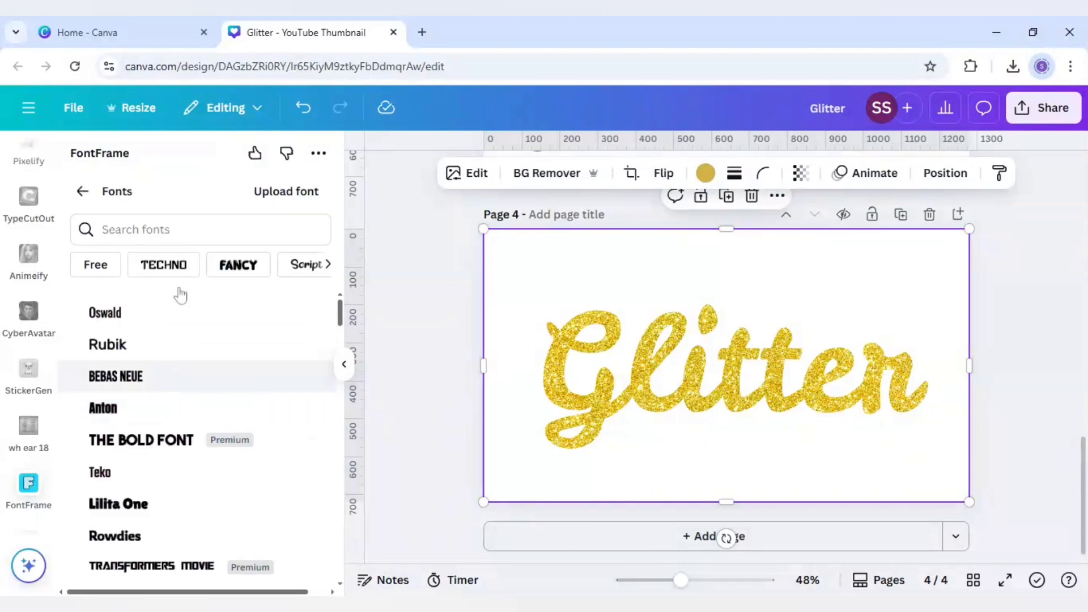
text(le)
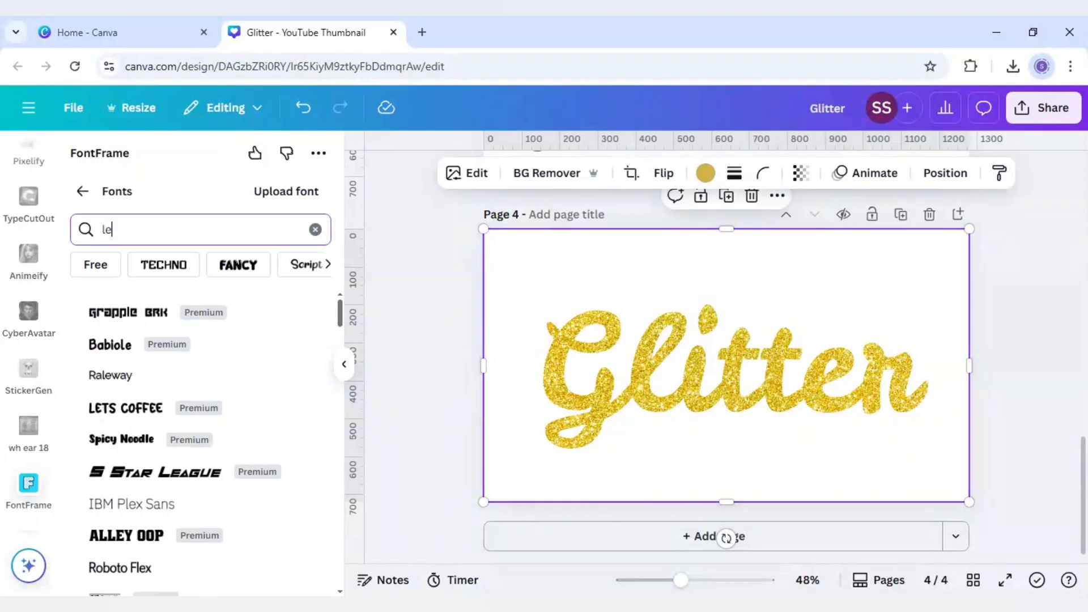
text(ckerl)
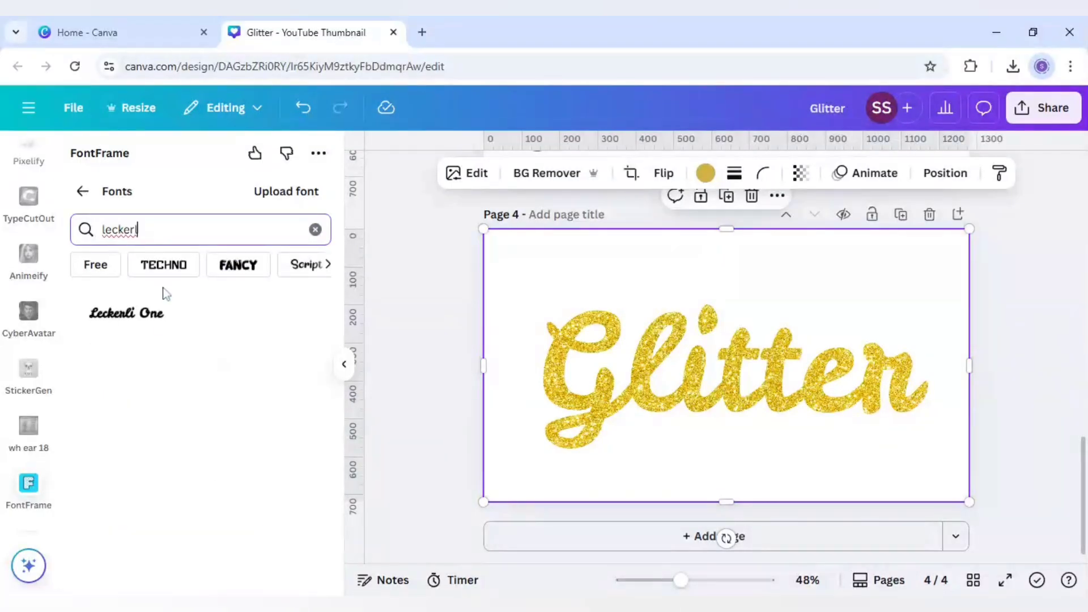
Apply Leckerli One to the FontFrame text and review the image, outline, projection and shadow options.
click(127, 312)
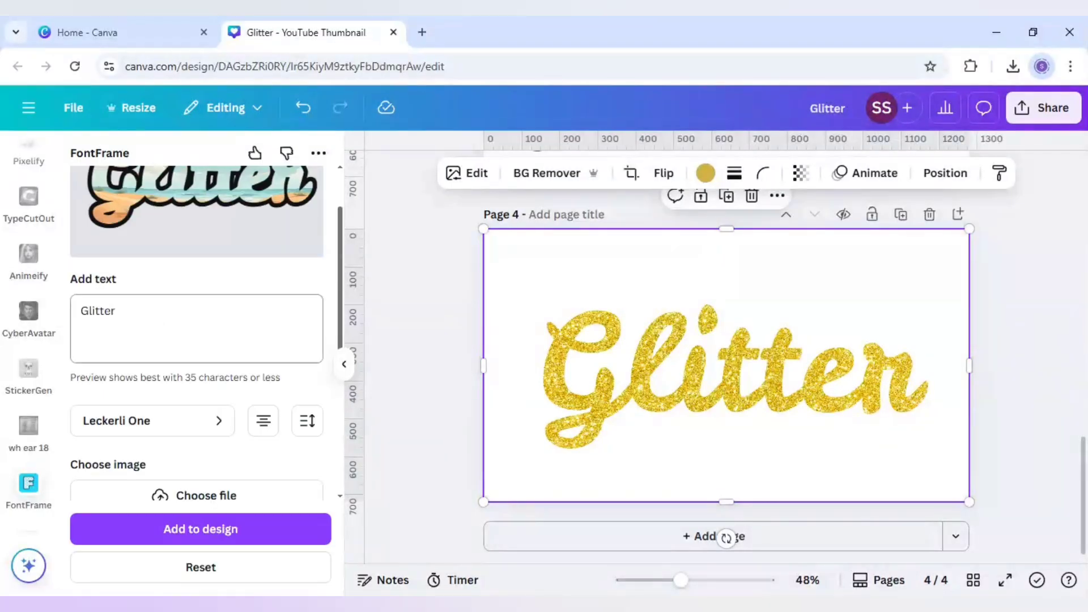
scroll(down, 3)
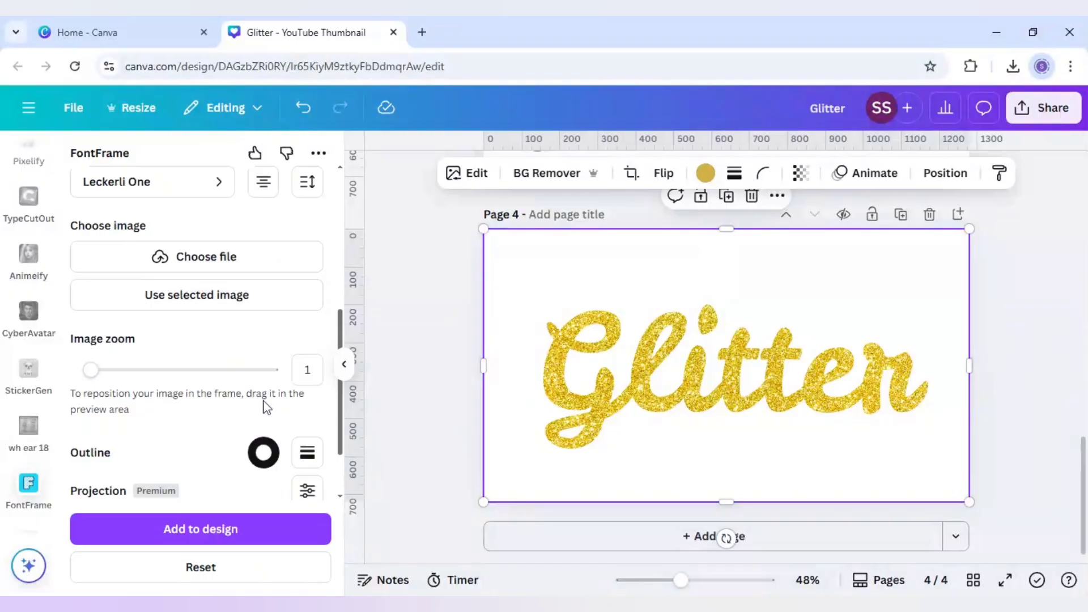
scroll(down, 3)
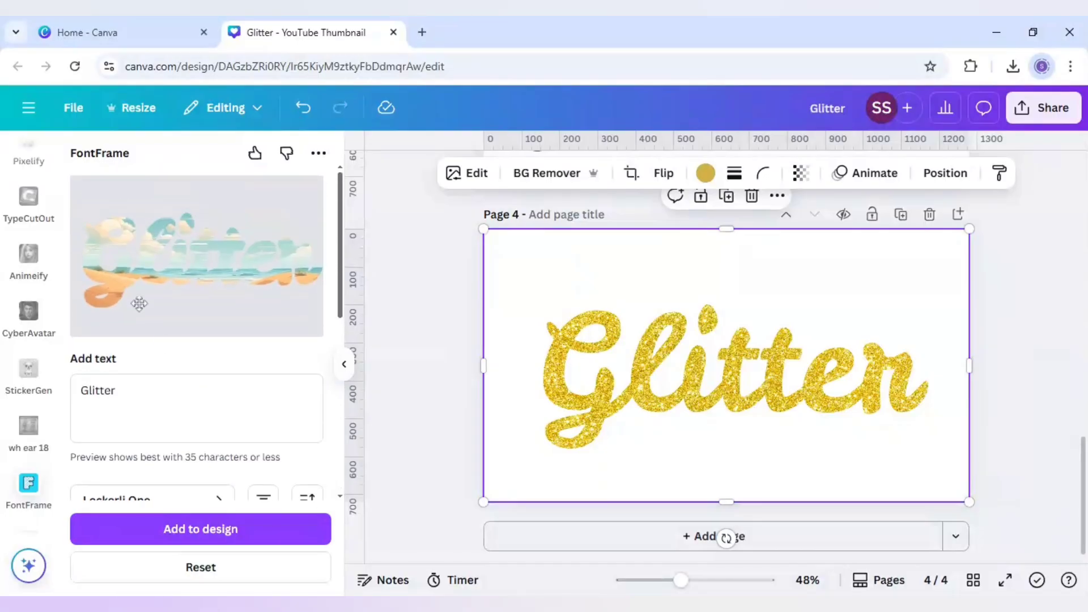
scroll(down, 3)
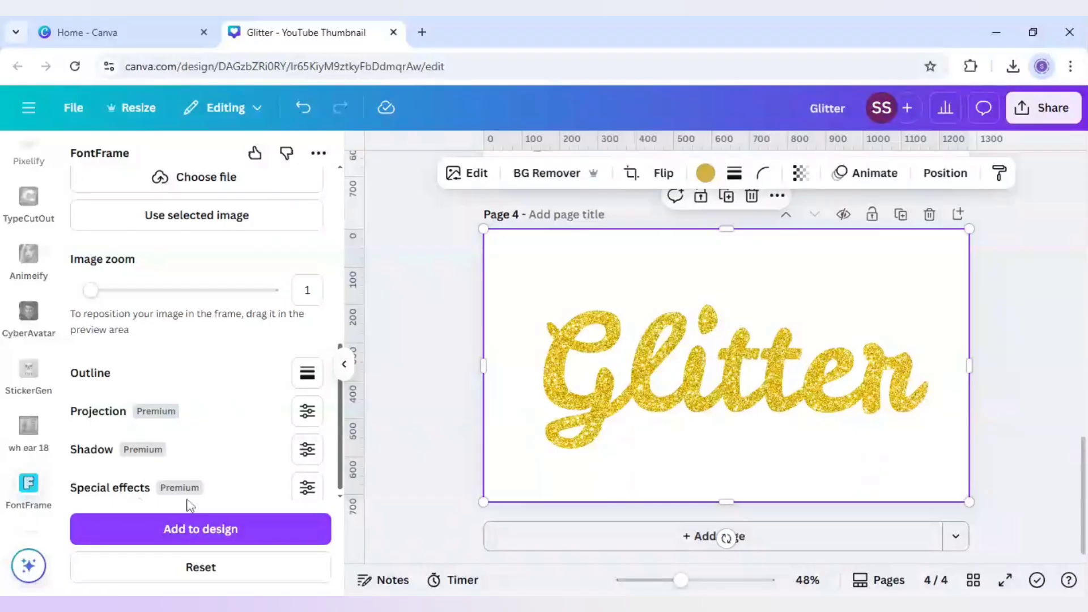
mouse_move(270, 405)
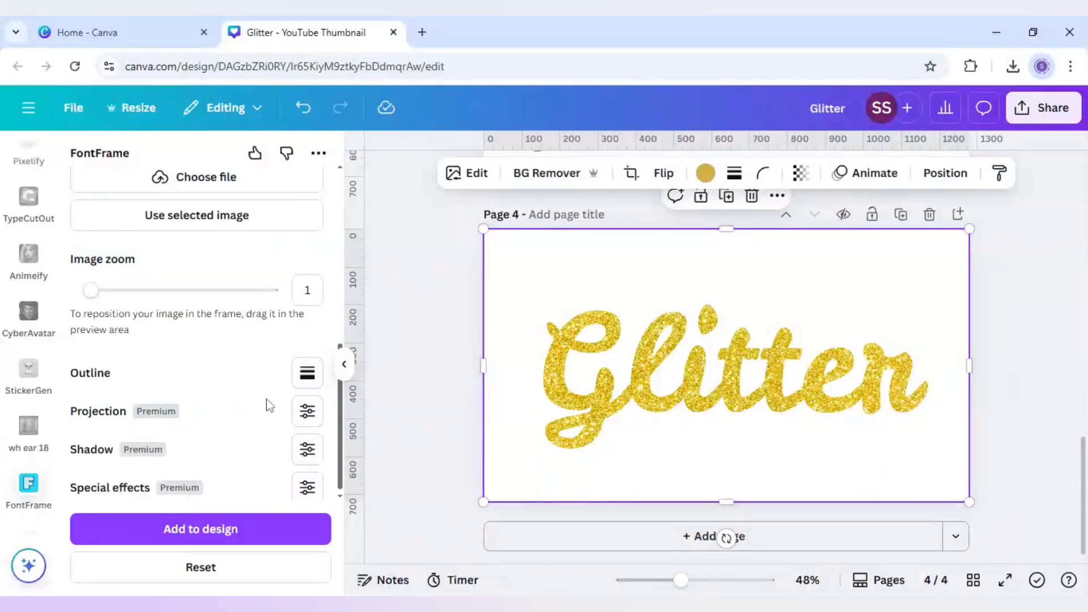
scroll(up, 3)
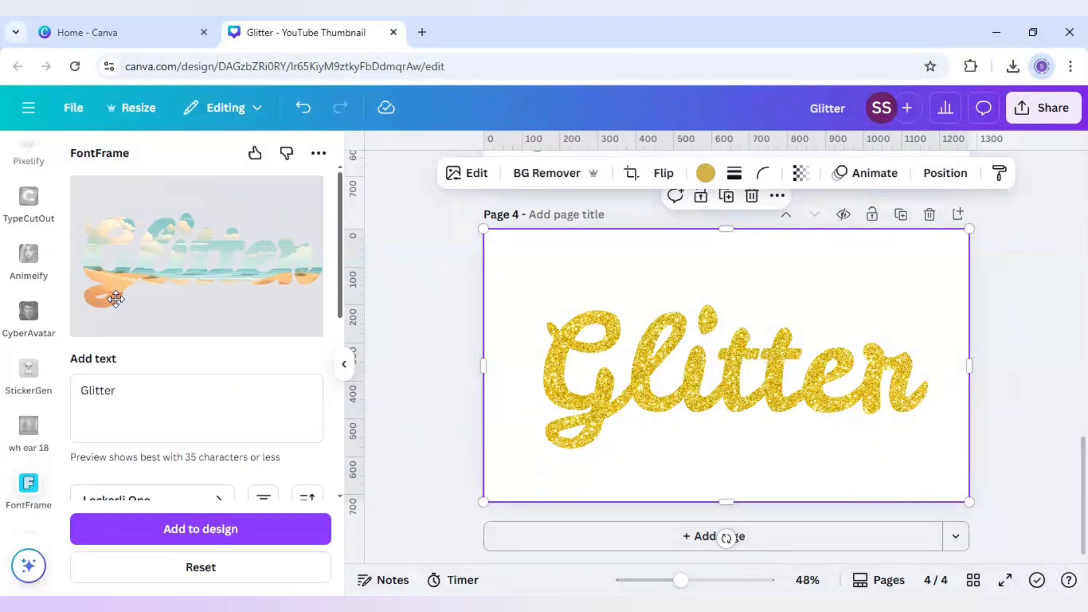
scroll(down, 3)
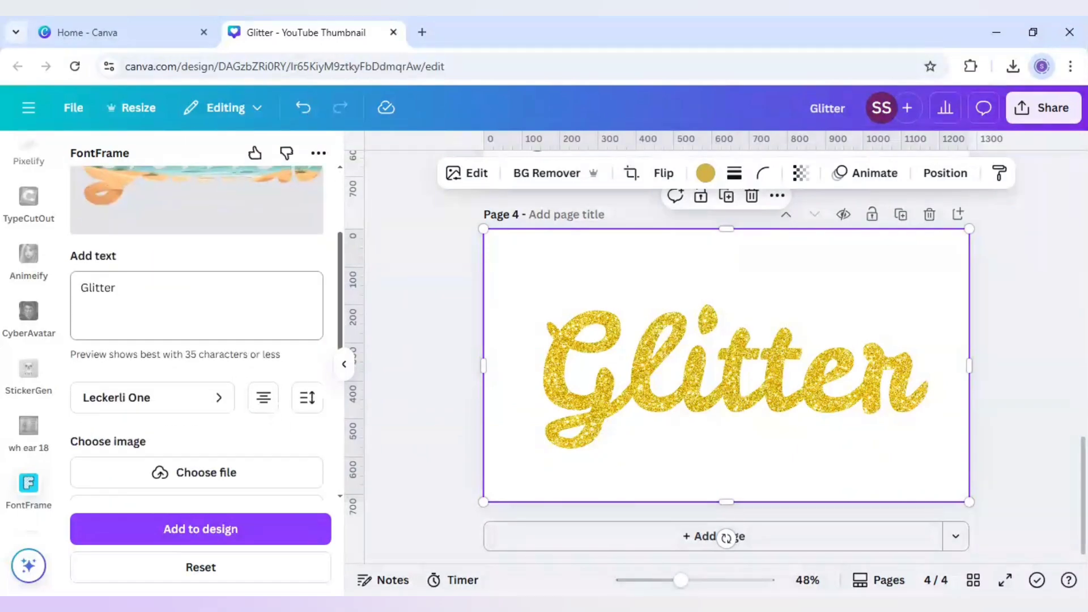
scroll(down, 3)
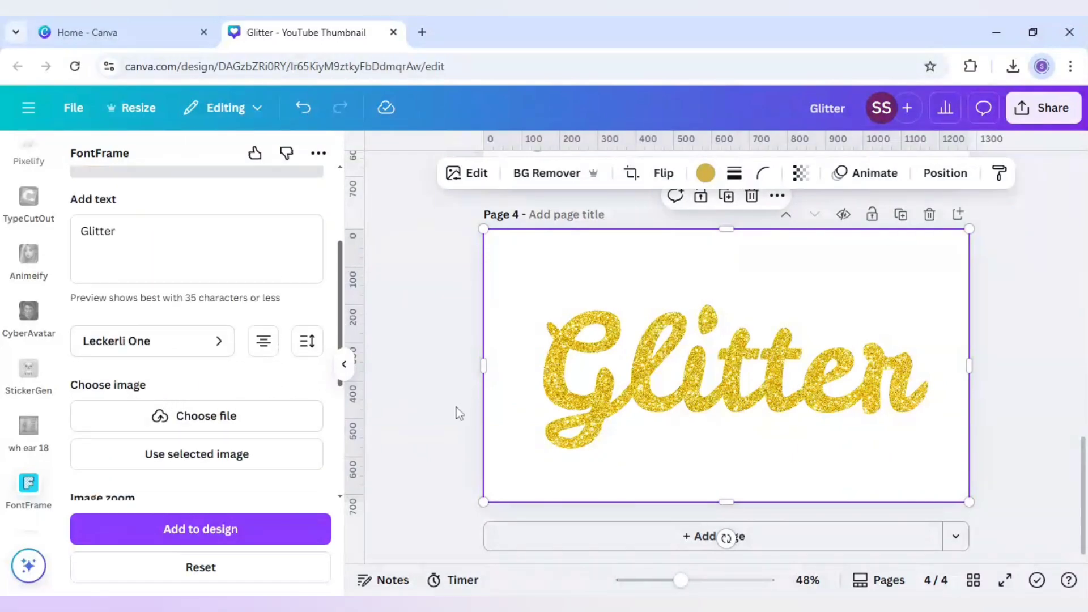